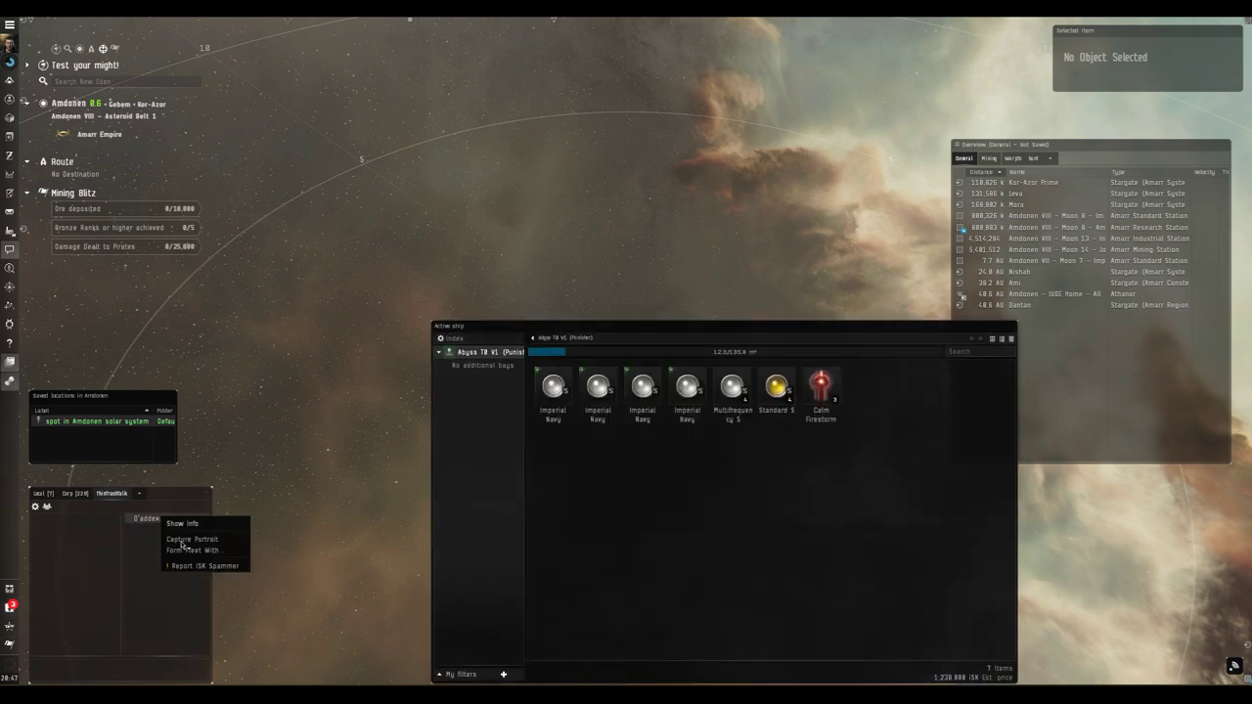
# Step: Form a solo fleet and activate the Calm Firestorm Filament for the fleet, spawning an Abyssal Trace
pyautogui.click(192, 550)
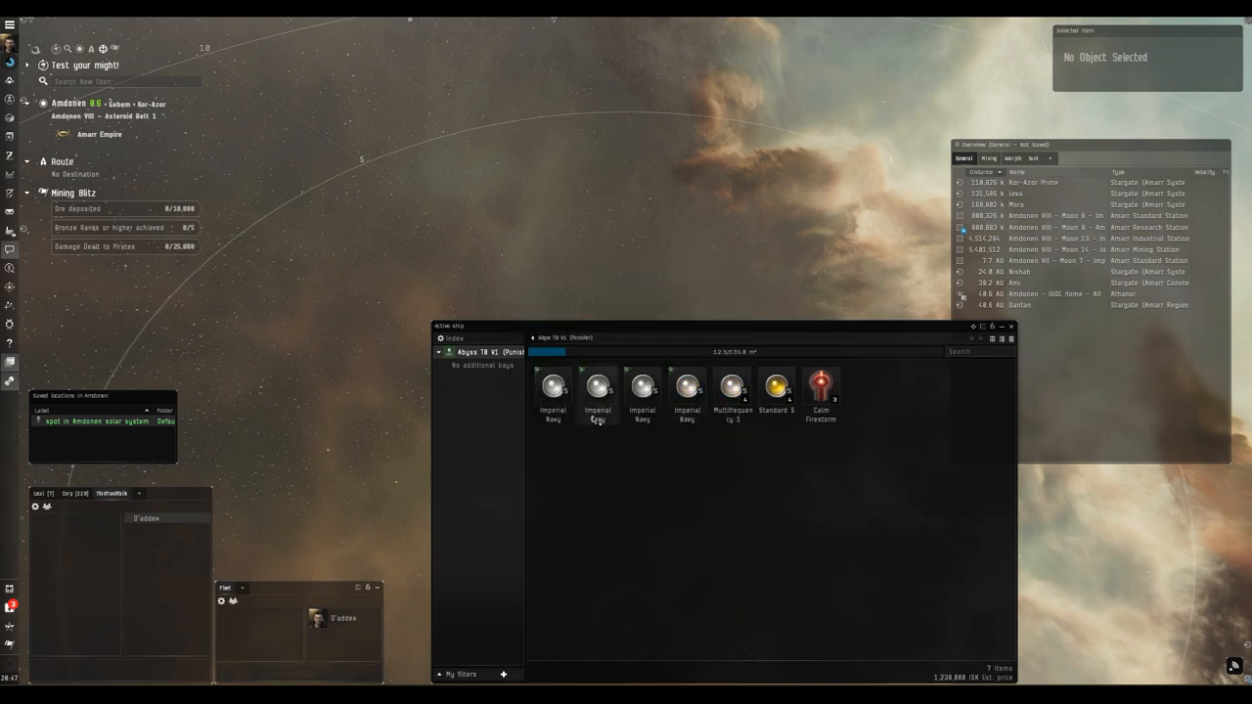
pyautogui.rightClick(822, 387)
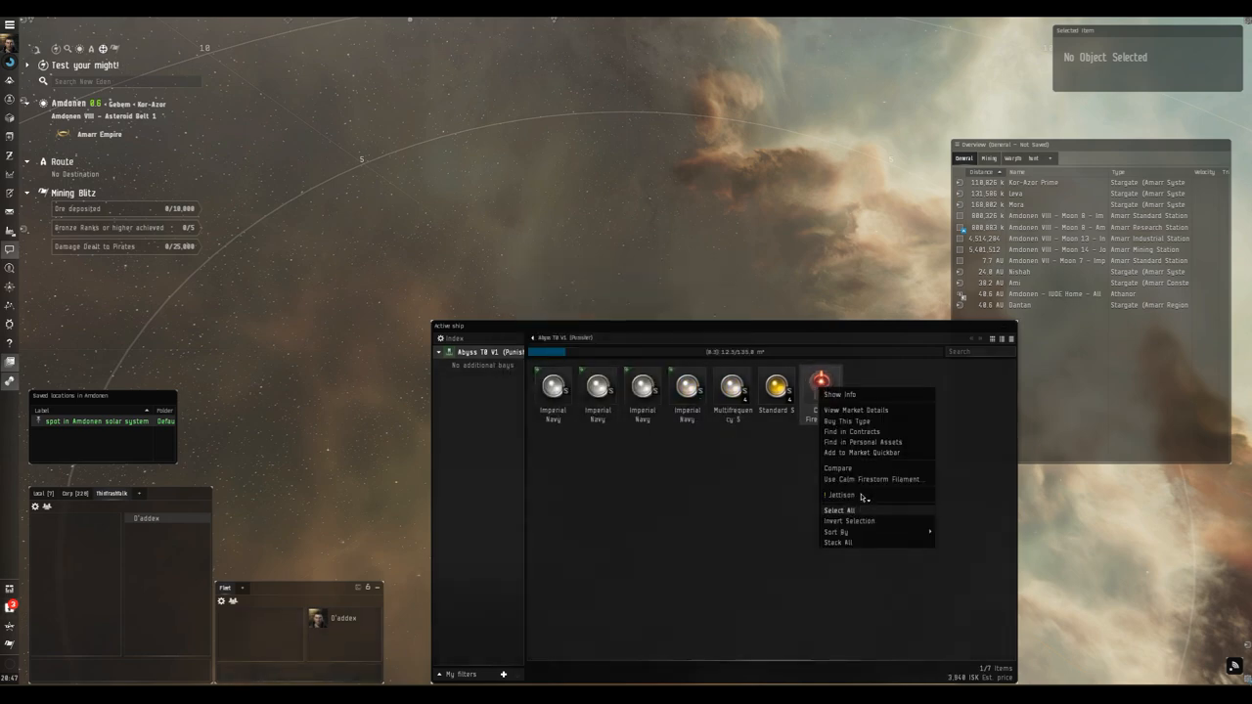
pyautogui.click(873, 480)
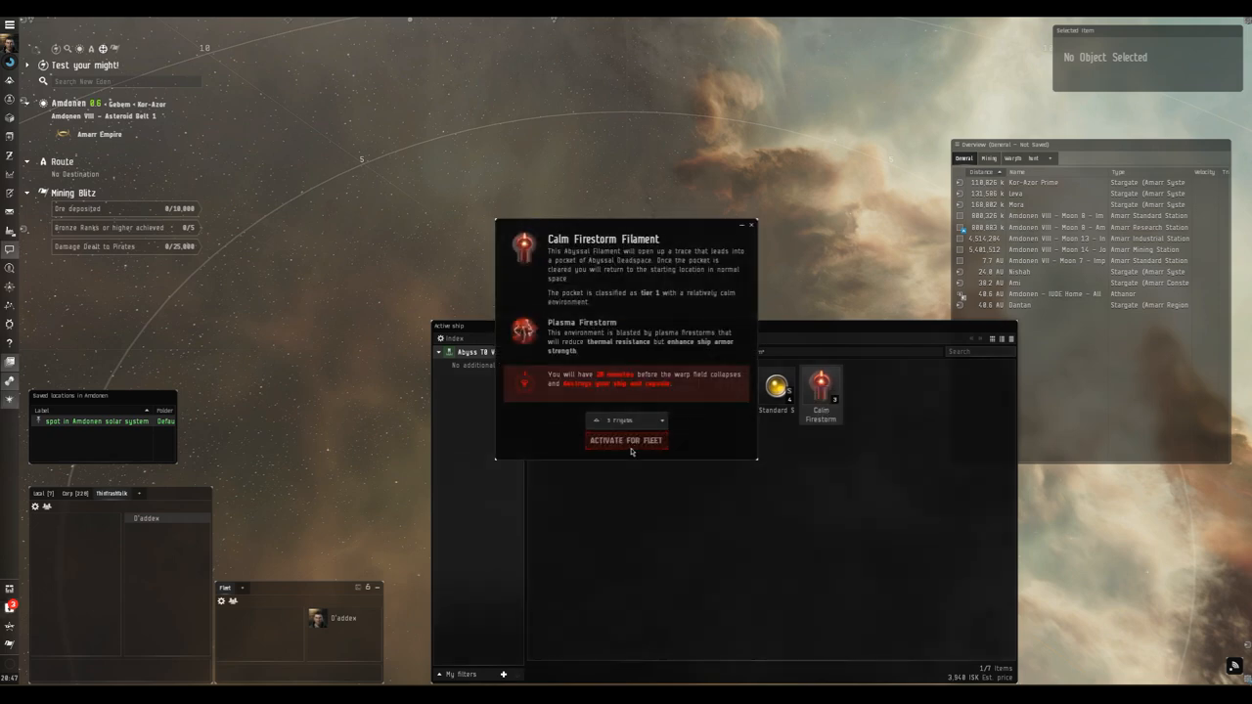
pyautogui.click(626, 440)
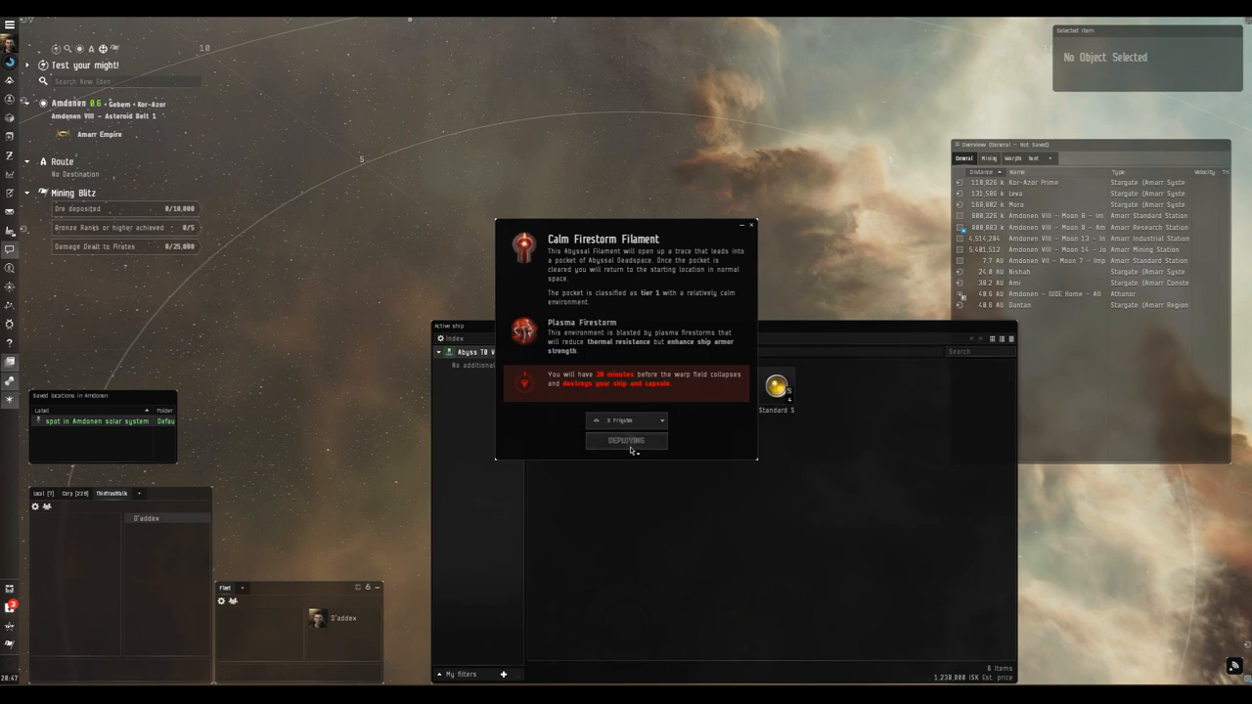
pyautogui.click(626, 440)
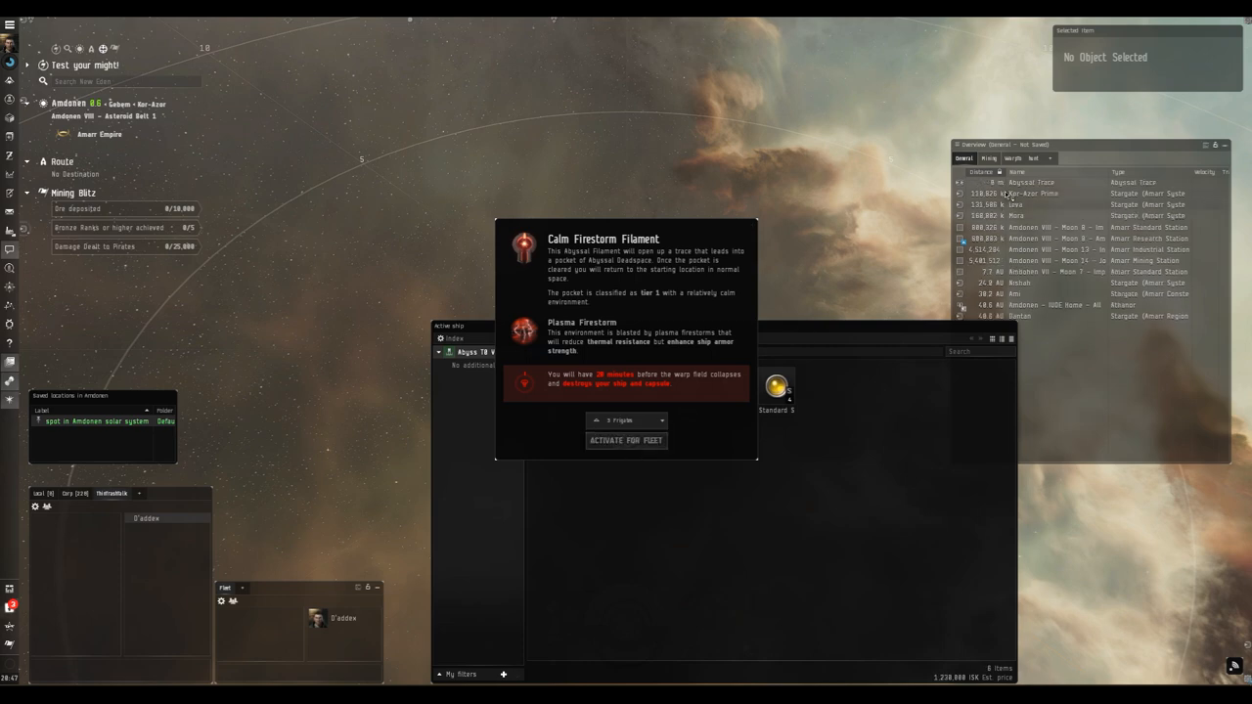
pyautogui.rightClick(1018, 182)
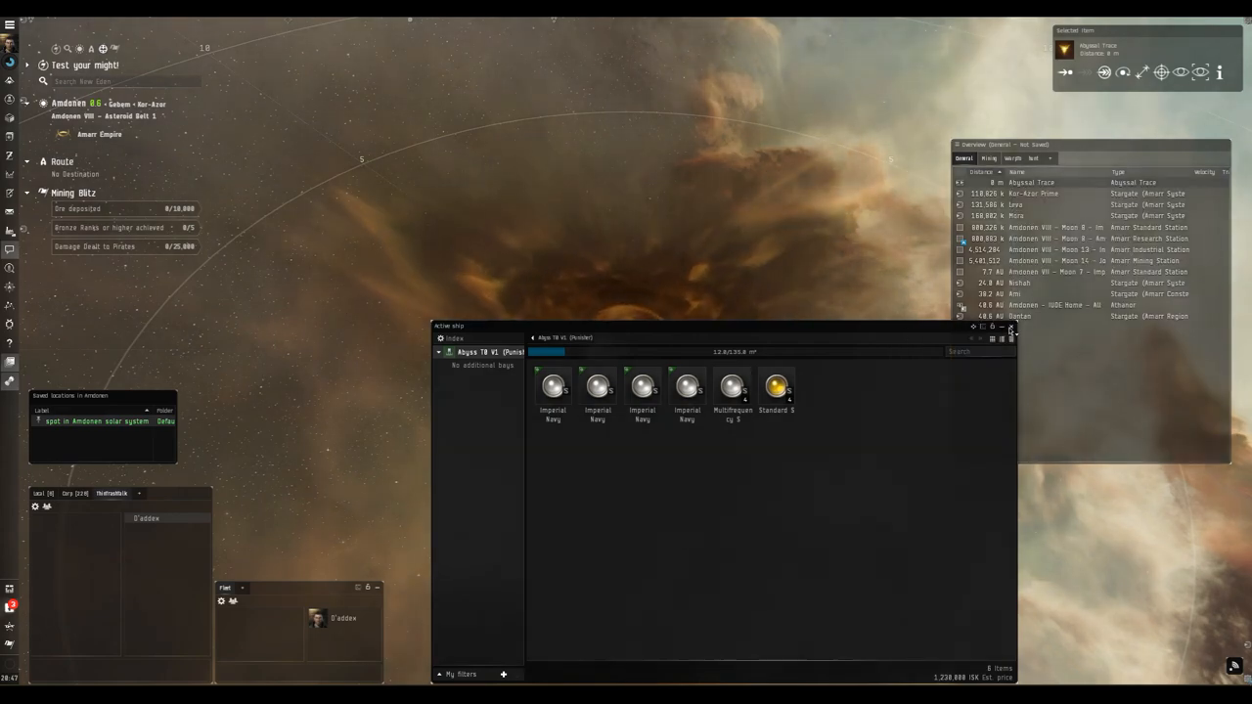
# Step: Close the cargo hold and activate the Abyssal Trace to jump into the Deadspace pocket
pyautogui.click(1012, 327)
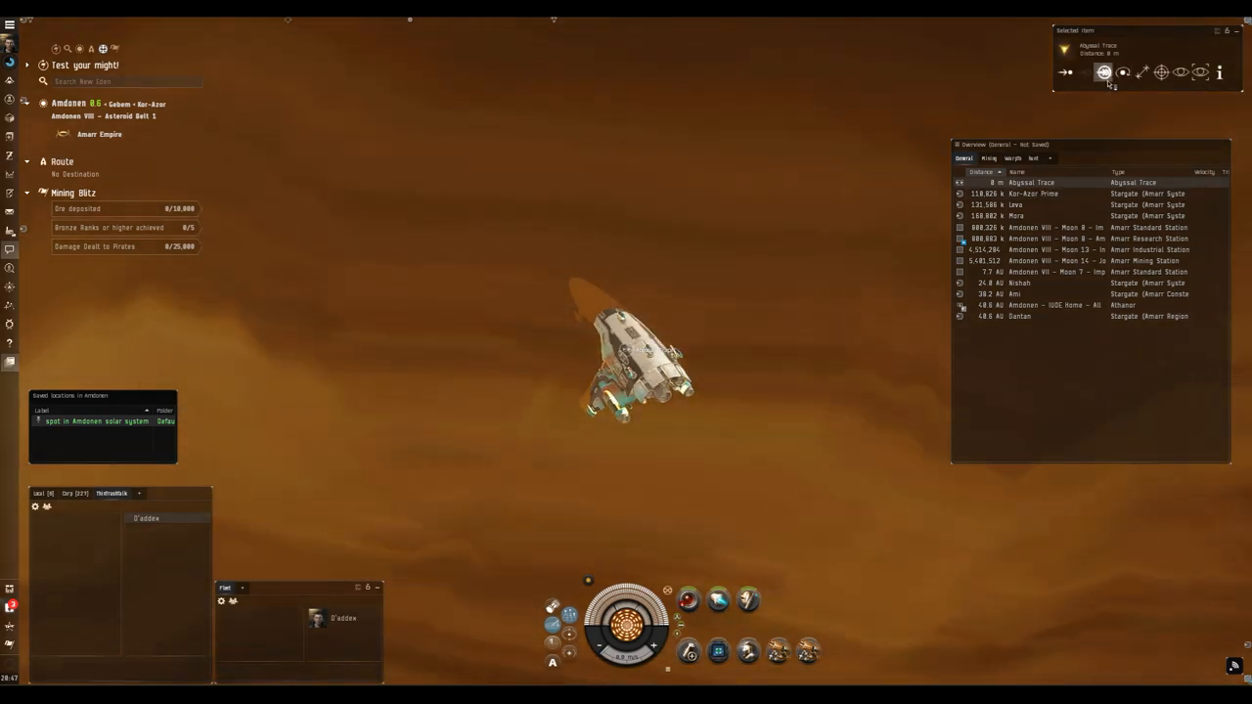
pyautogui.press('ctrl+F9')
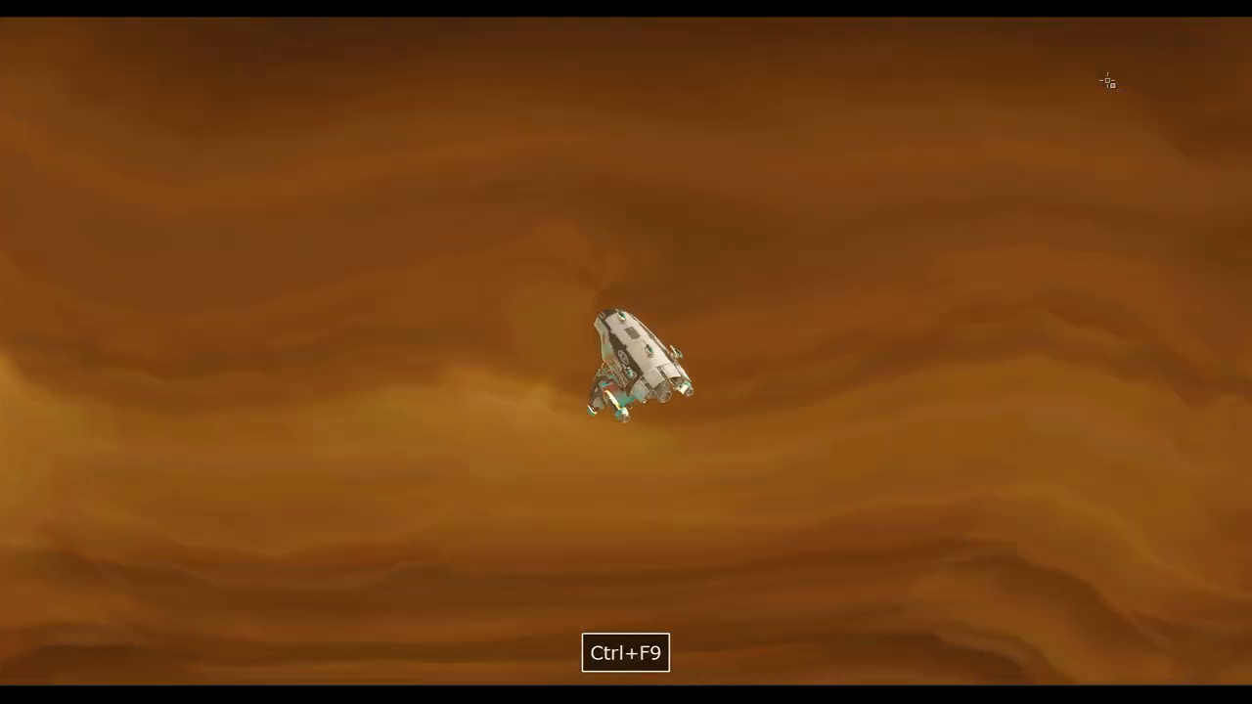
pyautogui.press('ctrl+F9')
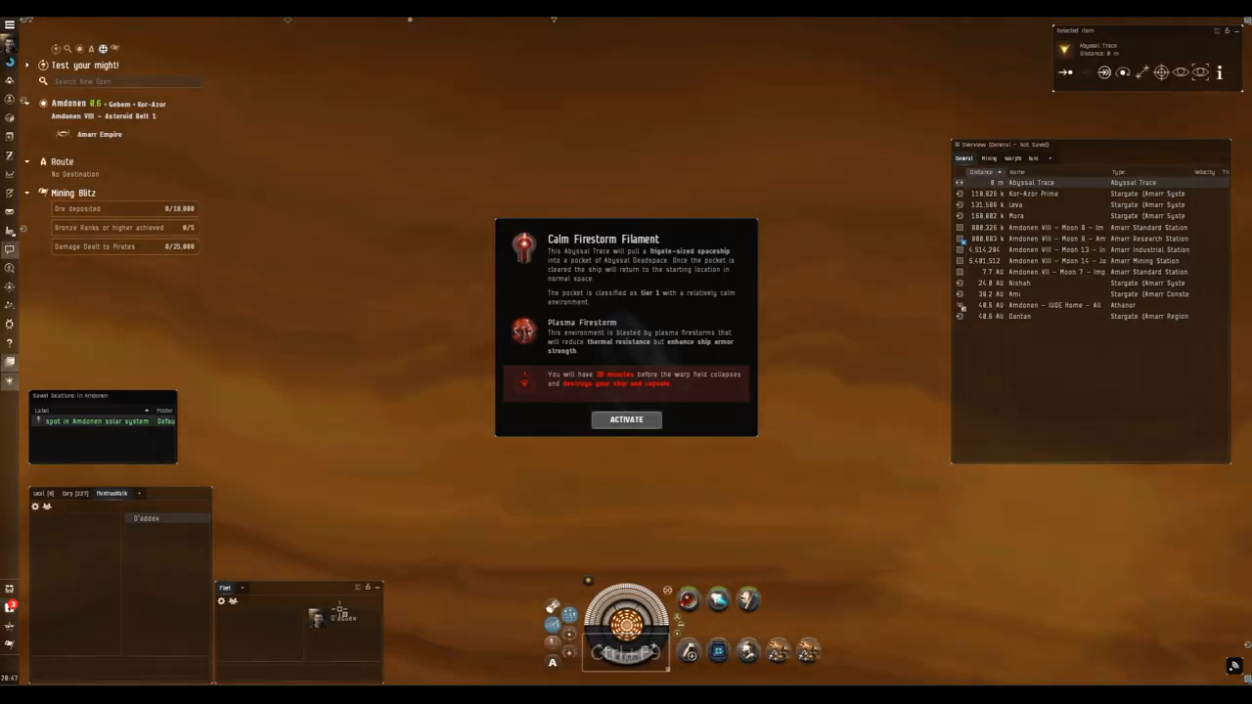
pyautogui.click(626, 419)
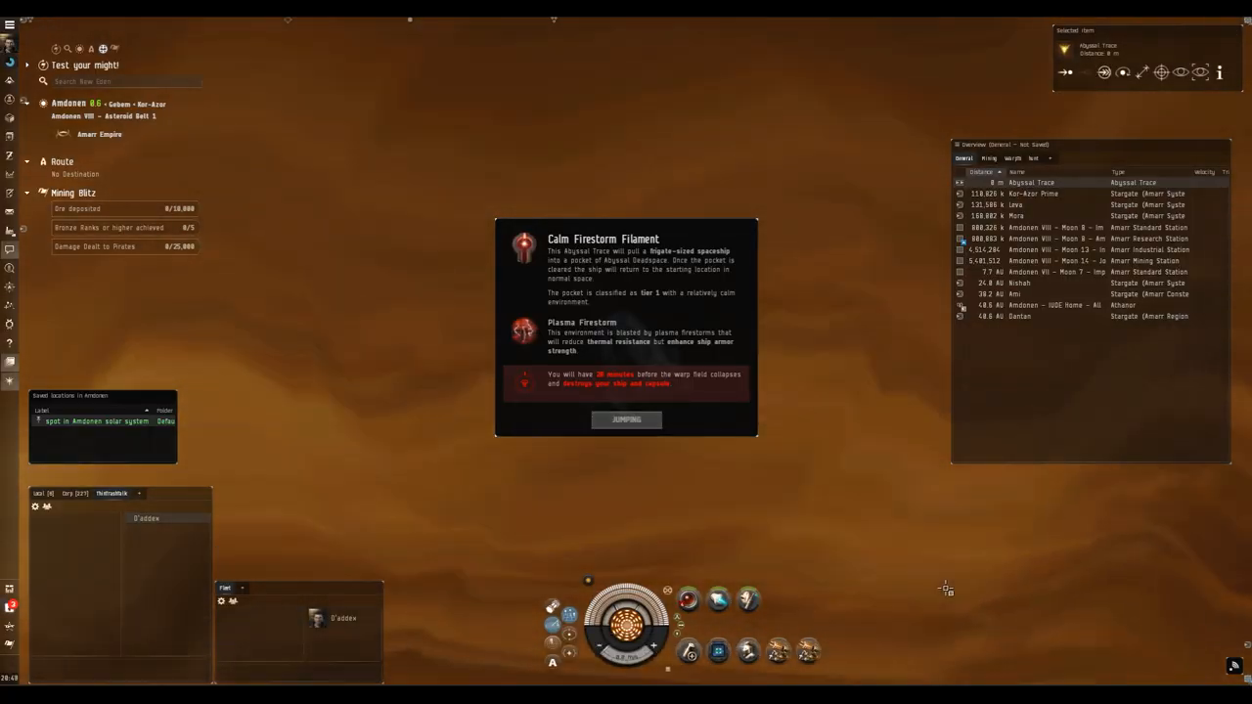
pyautogui.click(626, 419)
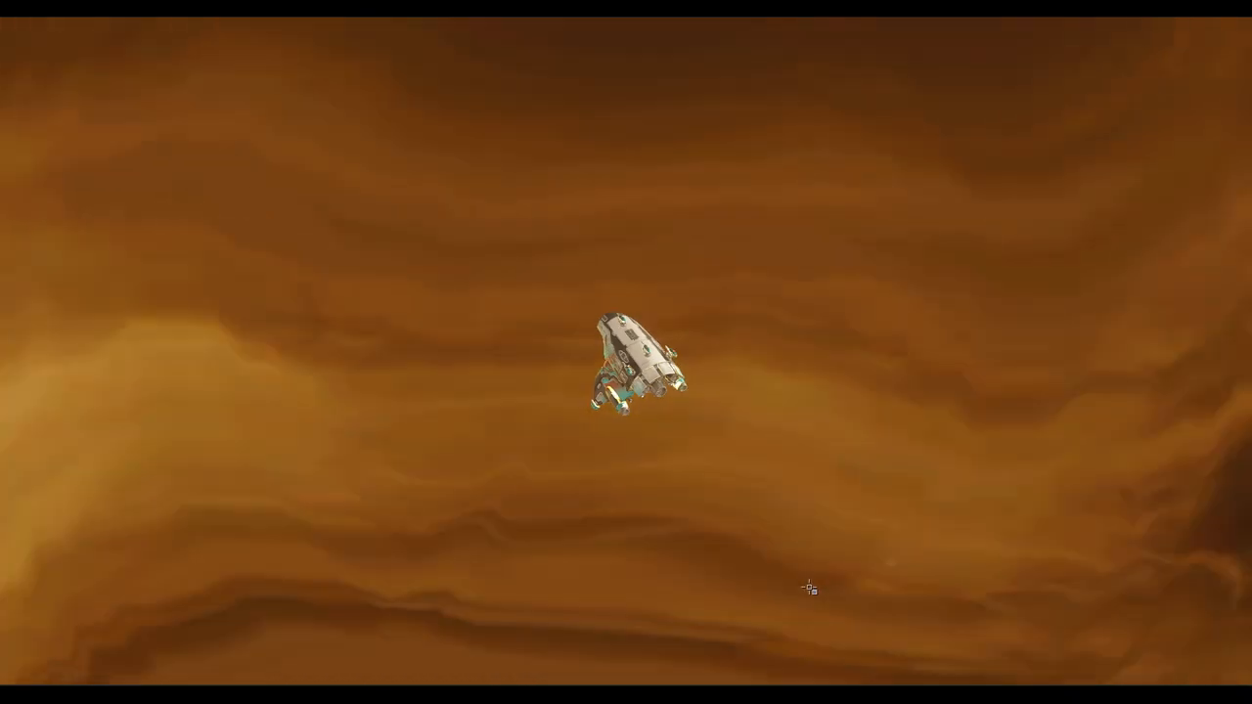
pyautogui.press('ctrl+F9')
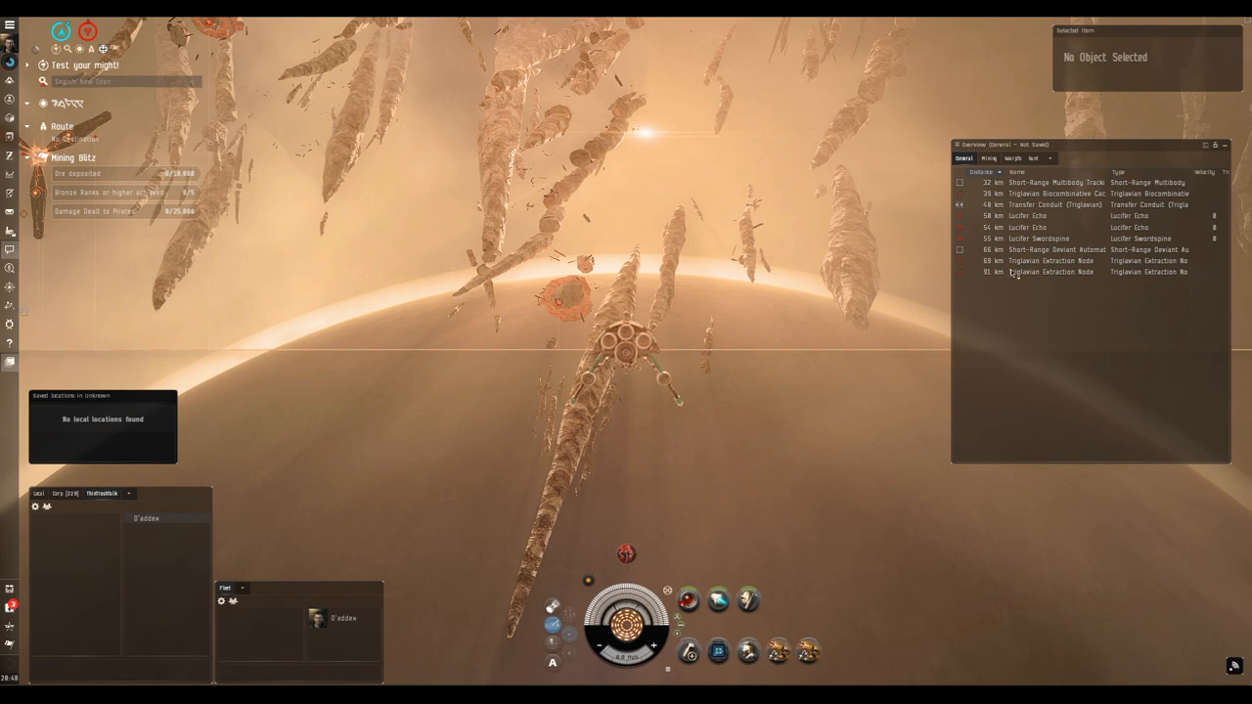
# Step: Lock the Lucifer Echo and orbit the Triglavian Extraction Node at a set distance
pyautogui.click(1053, 262)
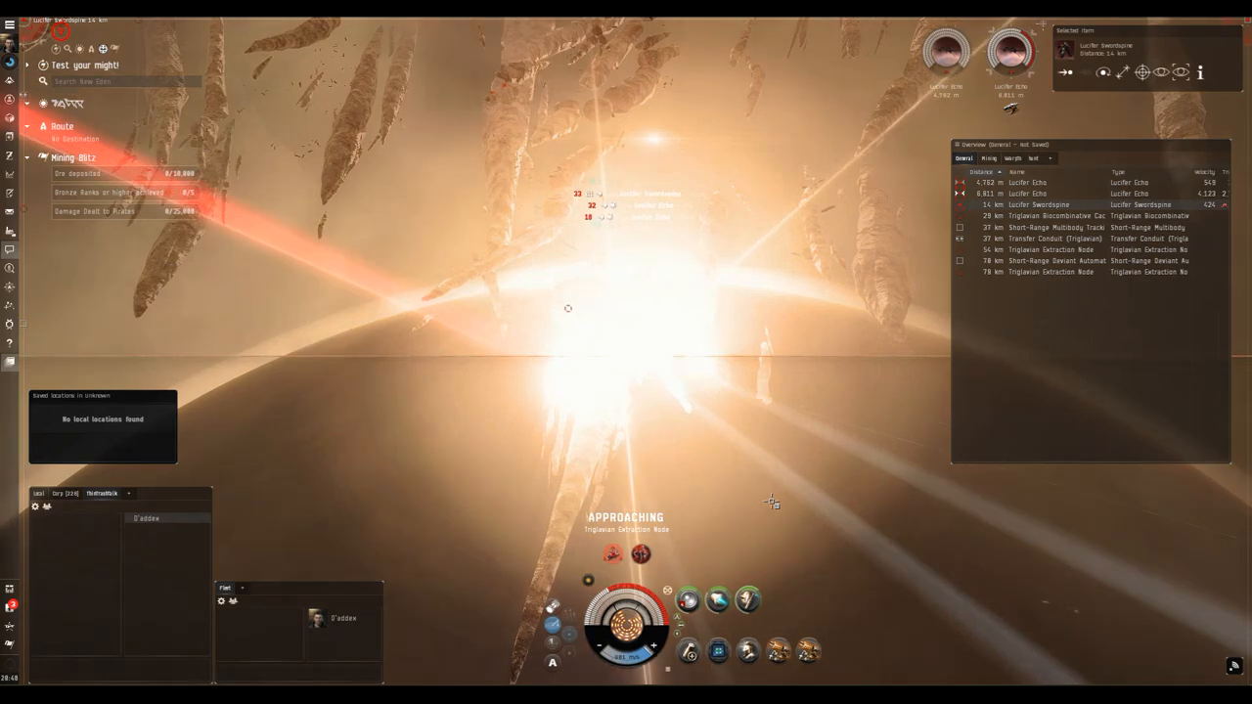
pyautogui.press('ctrl')
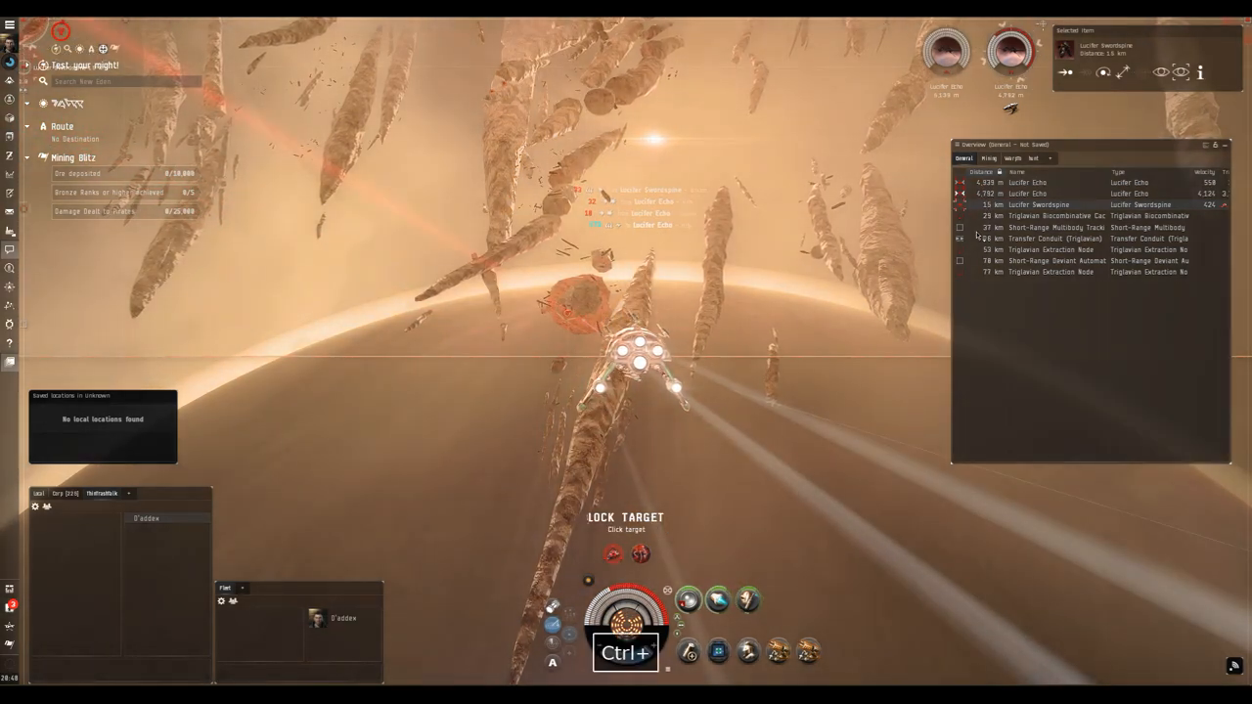
pyautogui.rightClick(1057, 215)
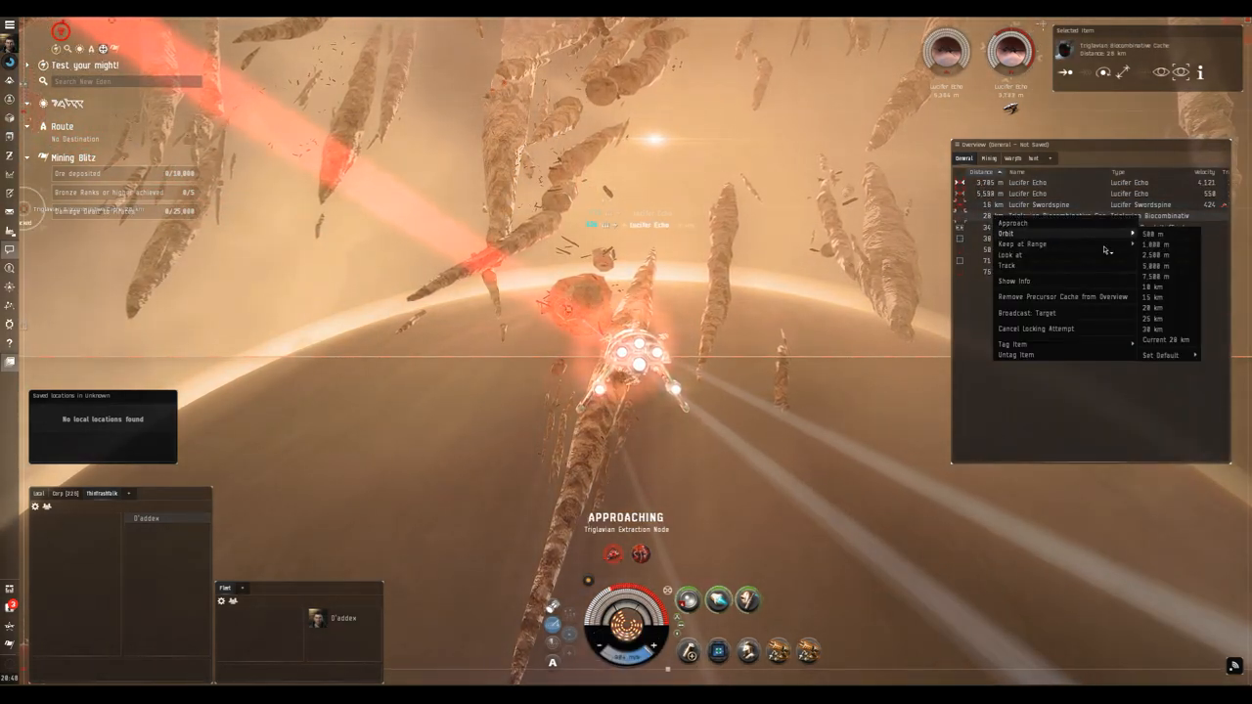
pyautogui.click(1006, 233)
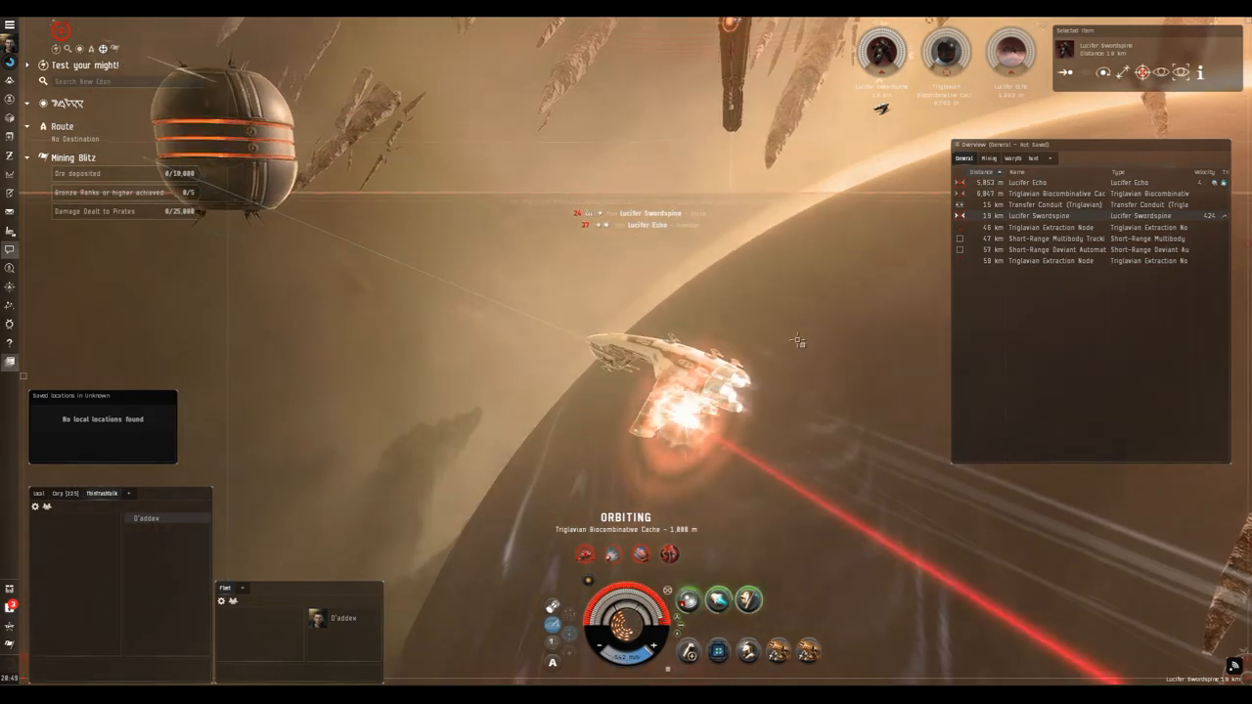
# Step: Fire the weapons on the Lucifer Echo until it dies, then select the Lucifer Swordsplicer
pyautogui.press('F1')
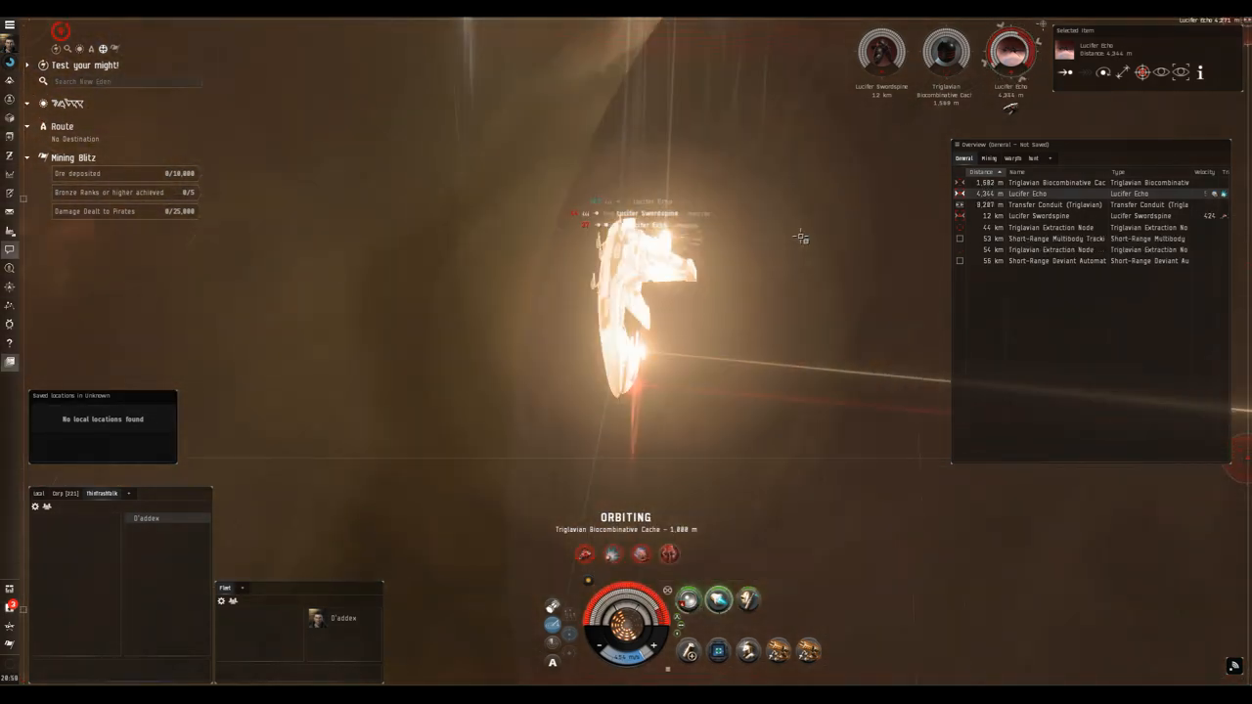
pyautogui.click(1057, 184)
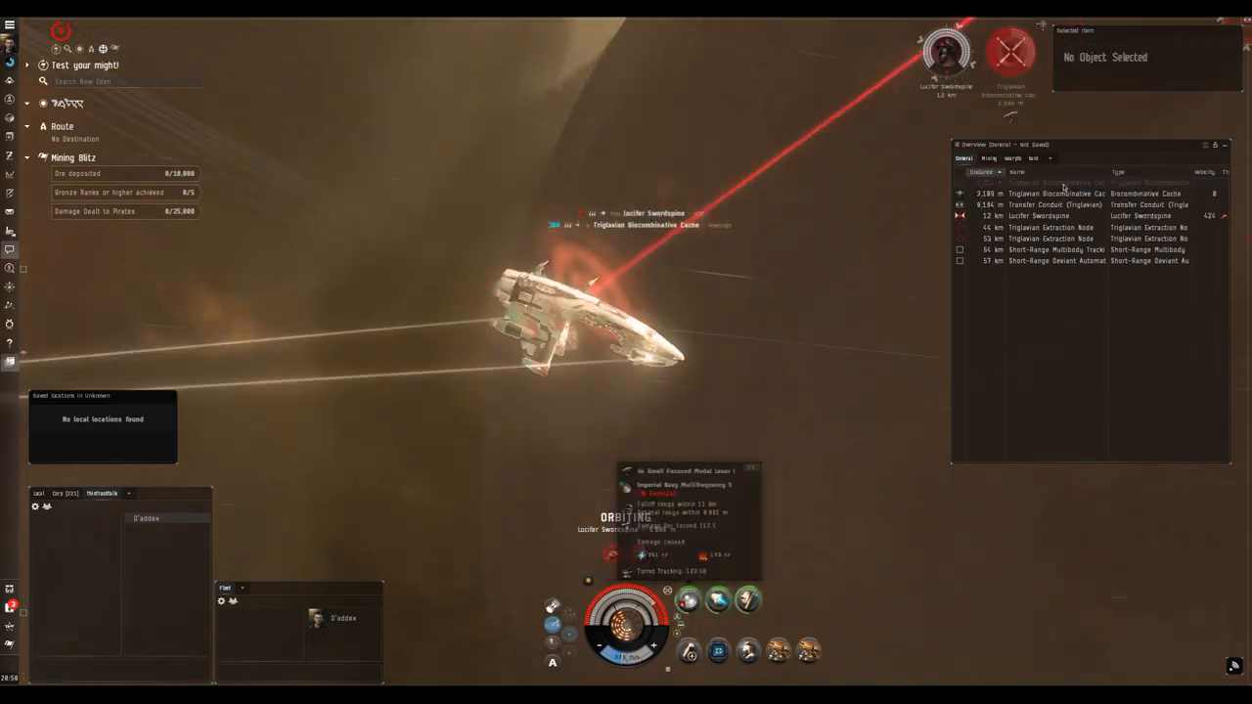
pyautogui.click(1040, 216)
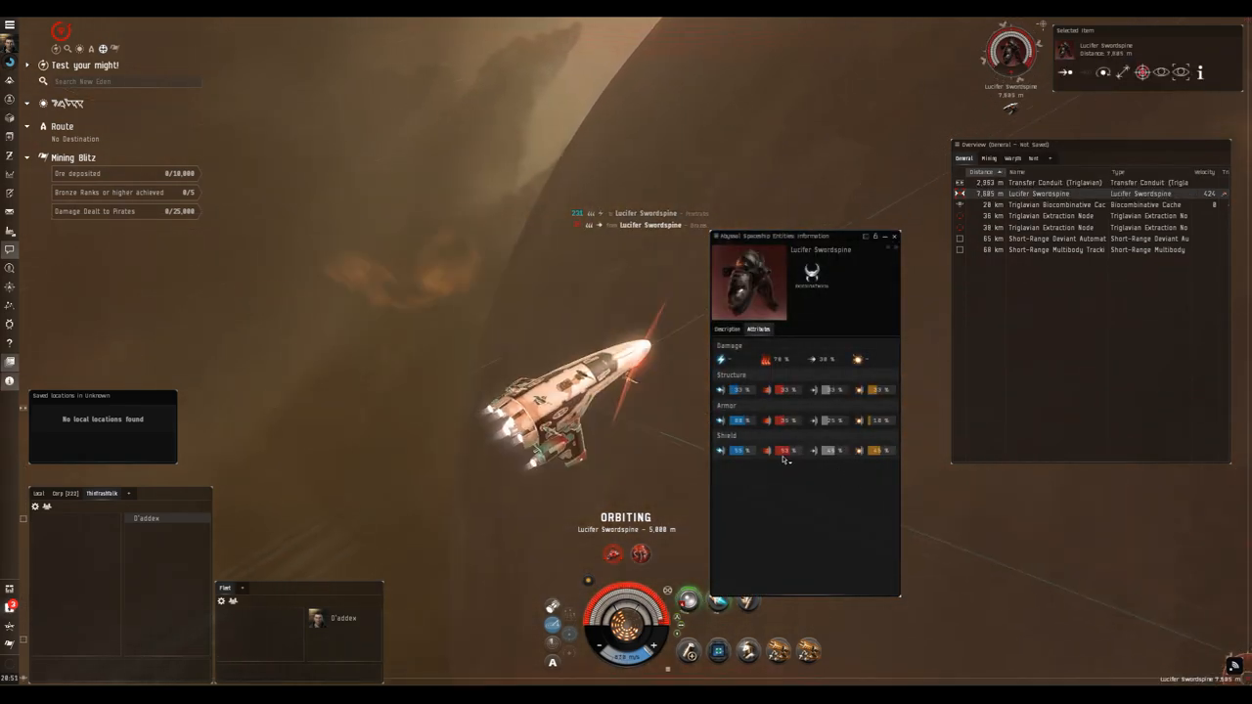
# Step: Dismiss the Swordsplicer's info window and continue the fight toward an Extraction Node
pyautogui.click(892, 235)
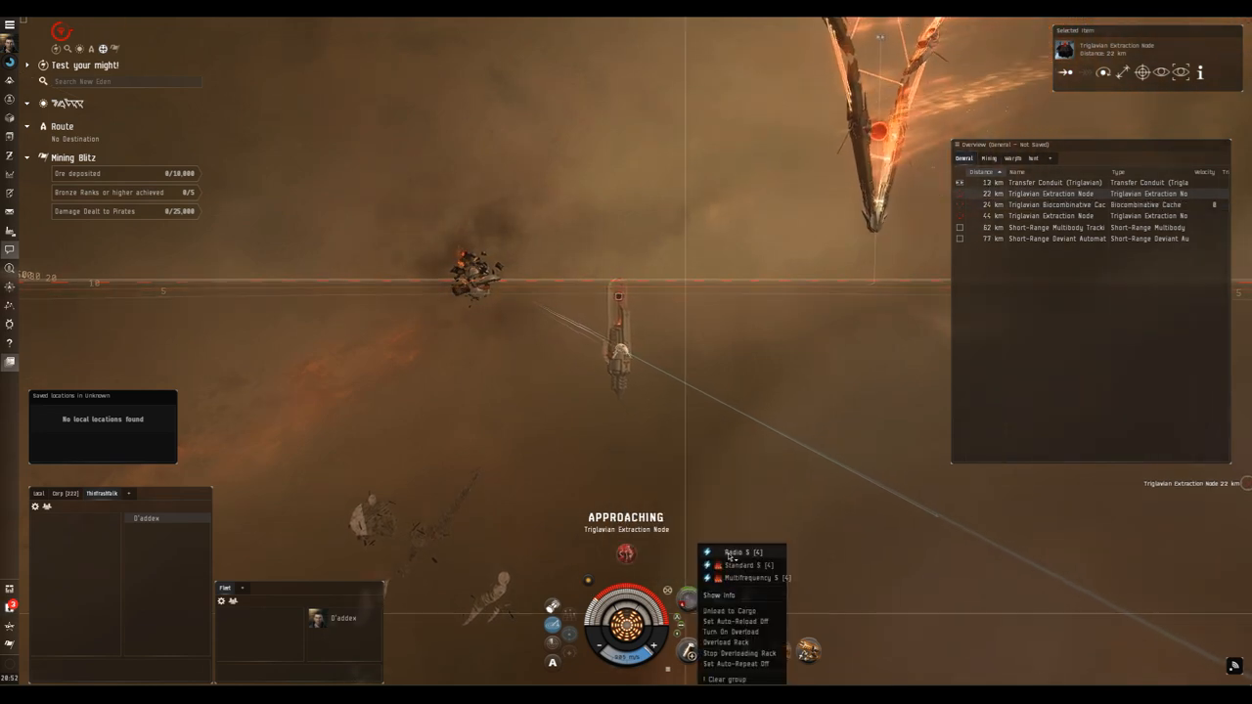
# Step: Loot everything from the Extraction Node wreck into the cargo hold
pyautogui.click(740, 552)
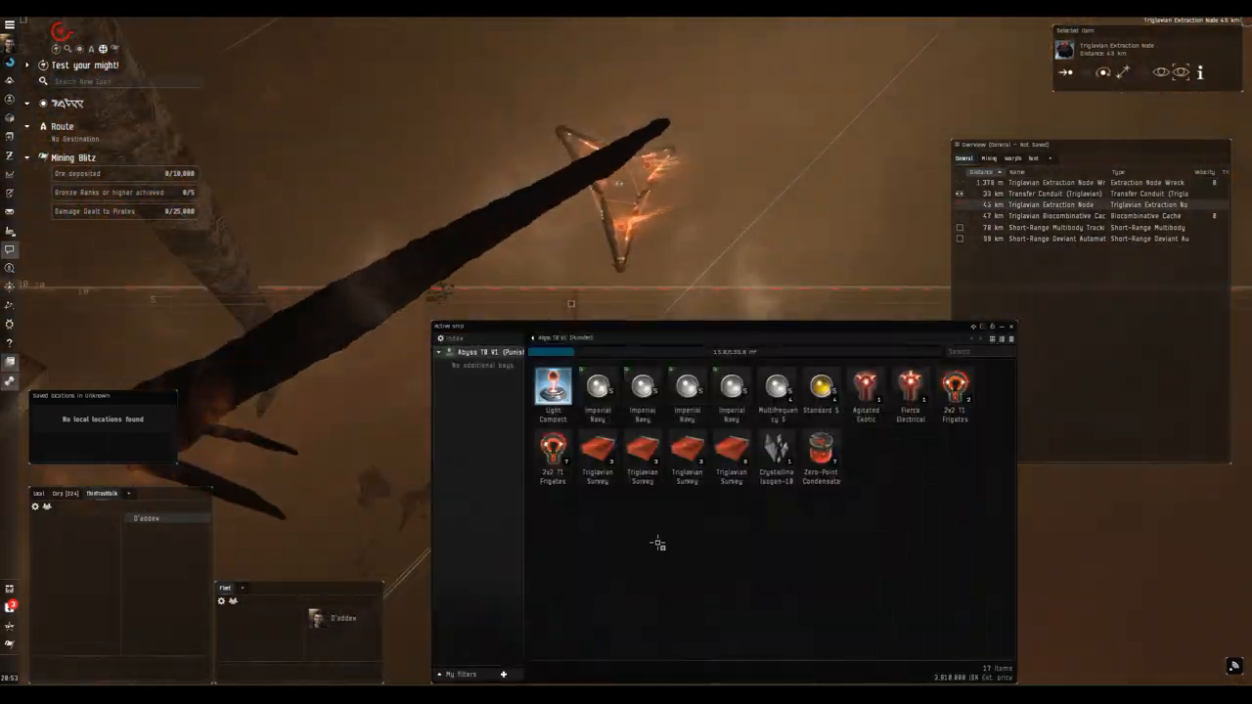
pyautogui.press('shift')
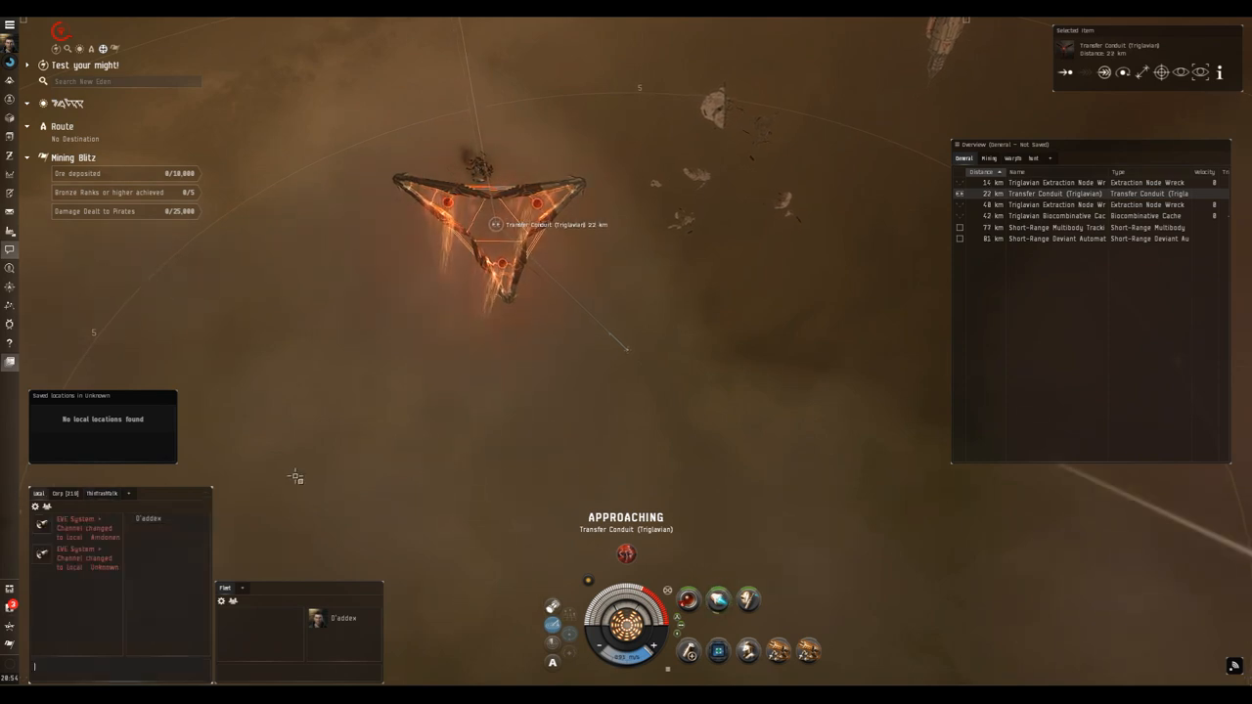
# Step: Approach the Triglavian Transfer Conduit and activate it to jump to the next pocket
pyautogui.click(61, 493)
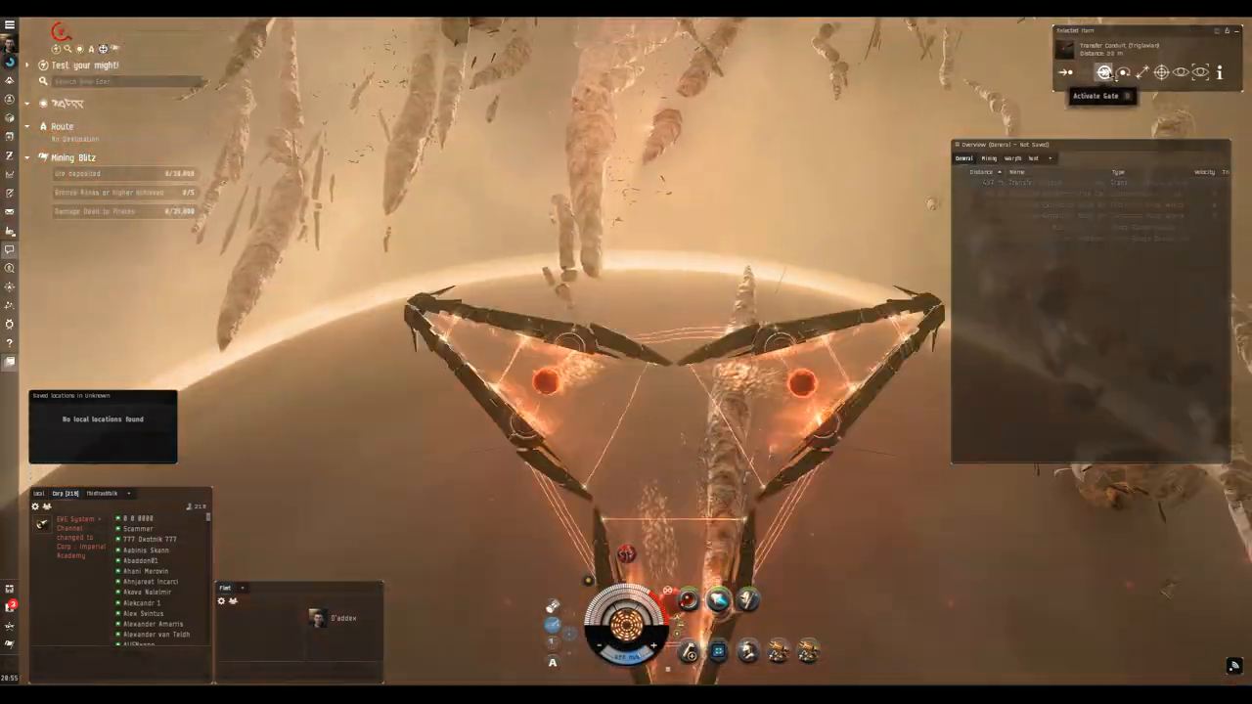
pyautogui.click(1096, 94)
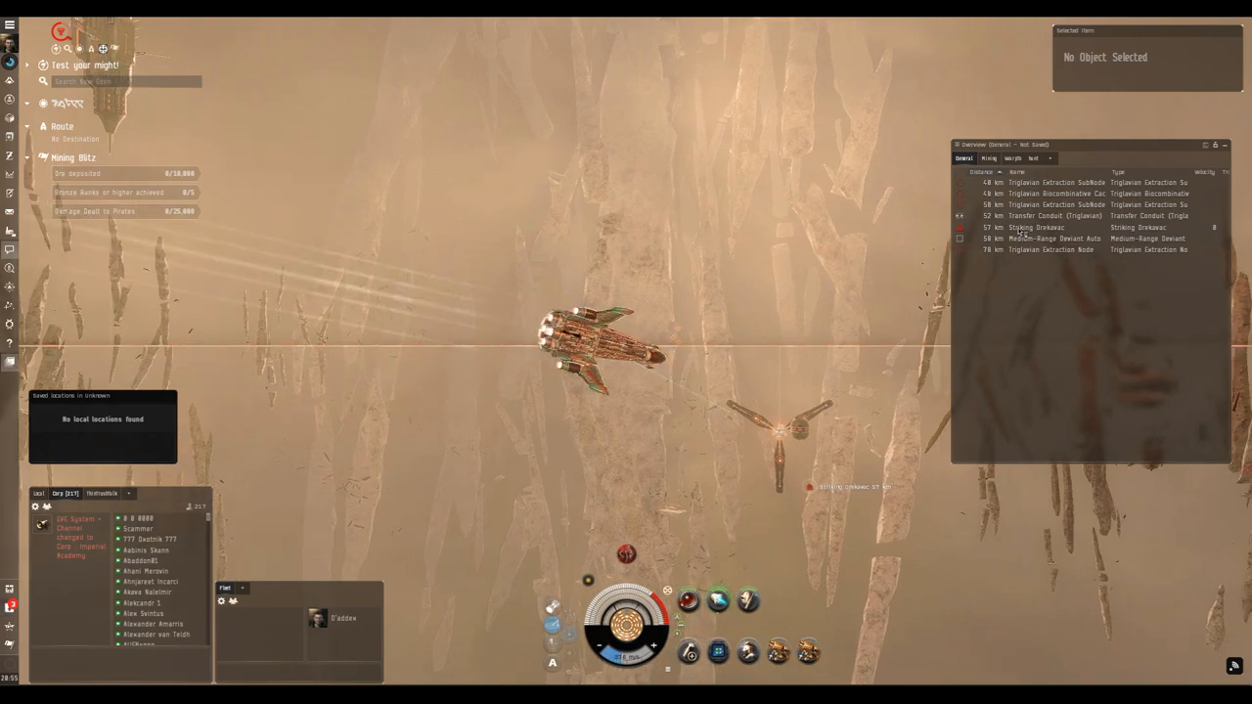
# Step: Approach the Triglavian Bioadaptive Cache, engage the Striking Damavik, and hide the interface to watch
pyautogui.click(1052, 194)
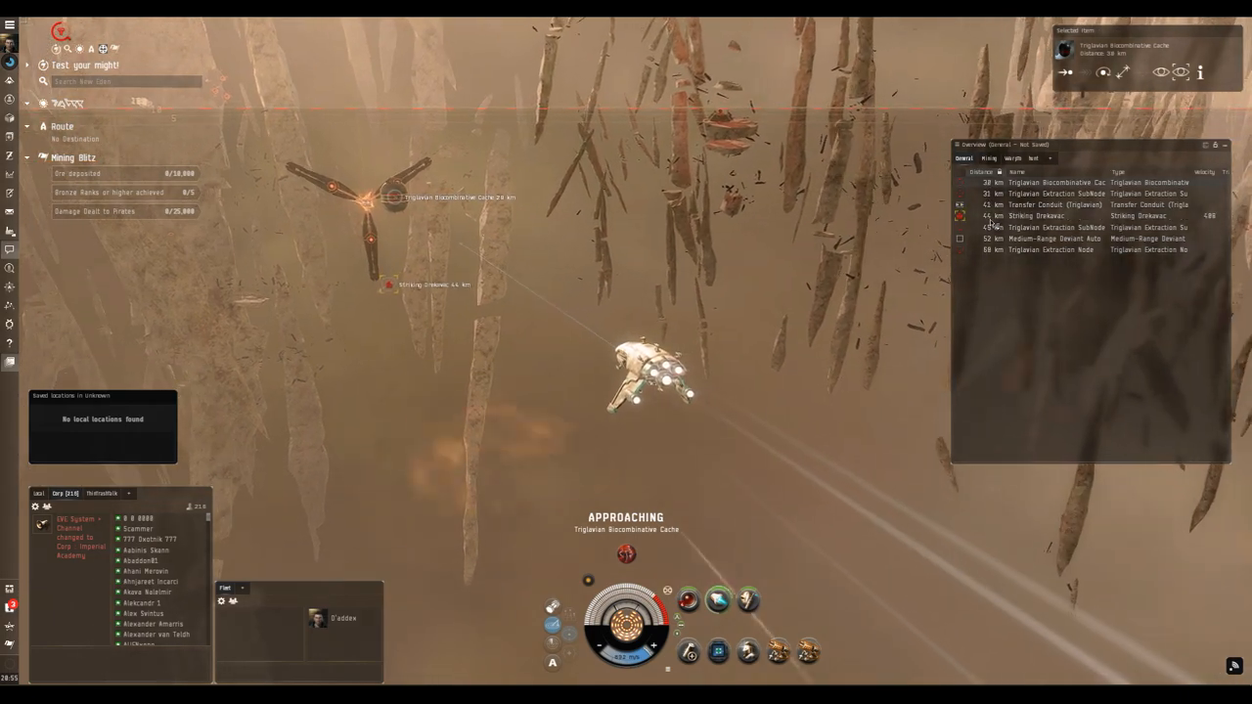
pyautogui.rightClick(718, 652)
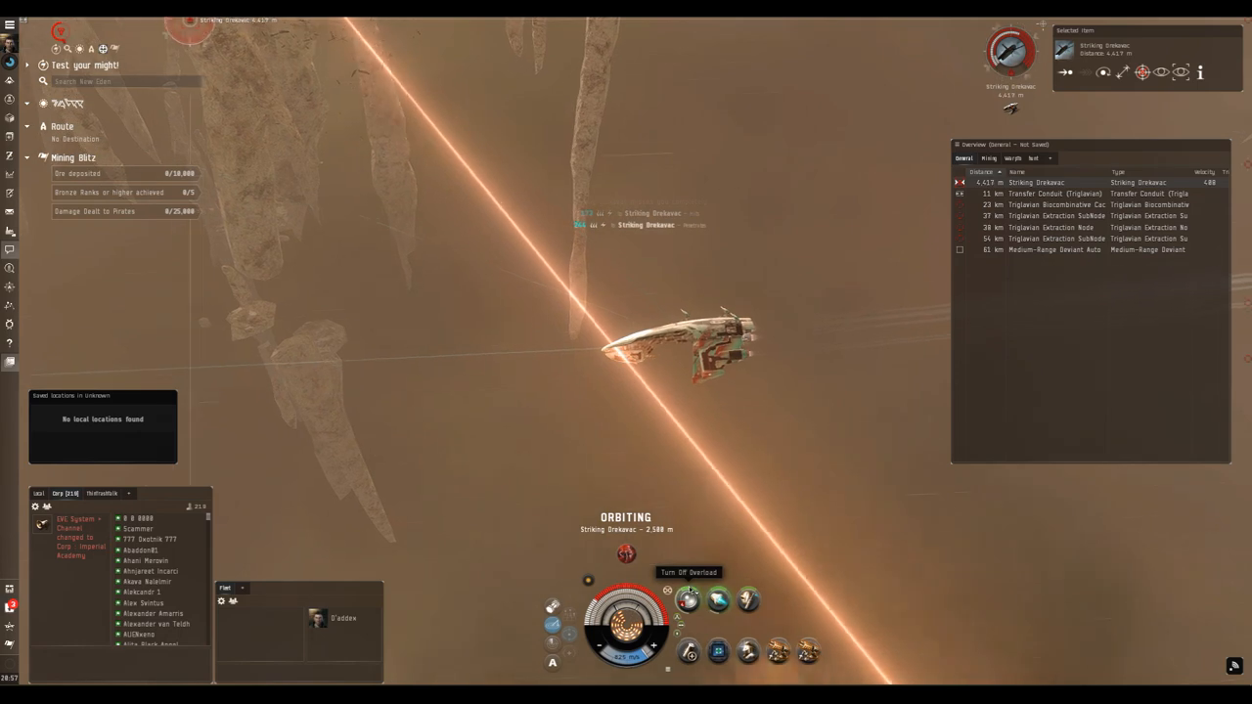
pyautogui.moveTo(689, 601)
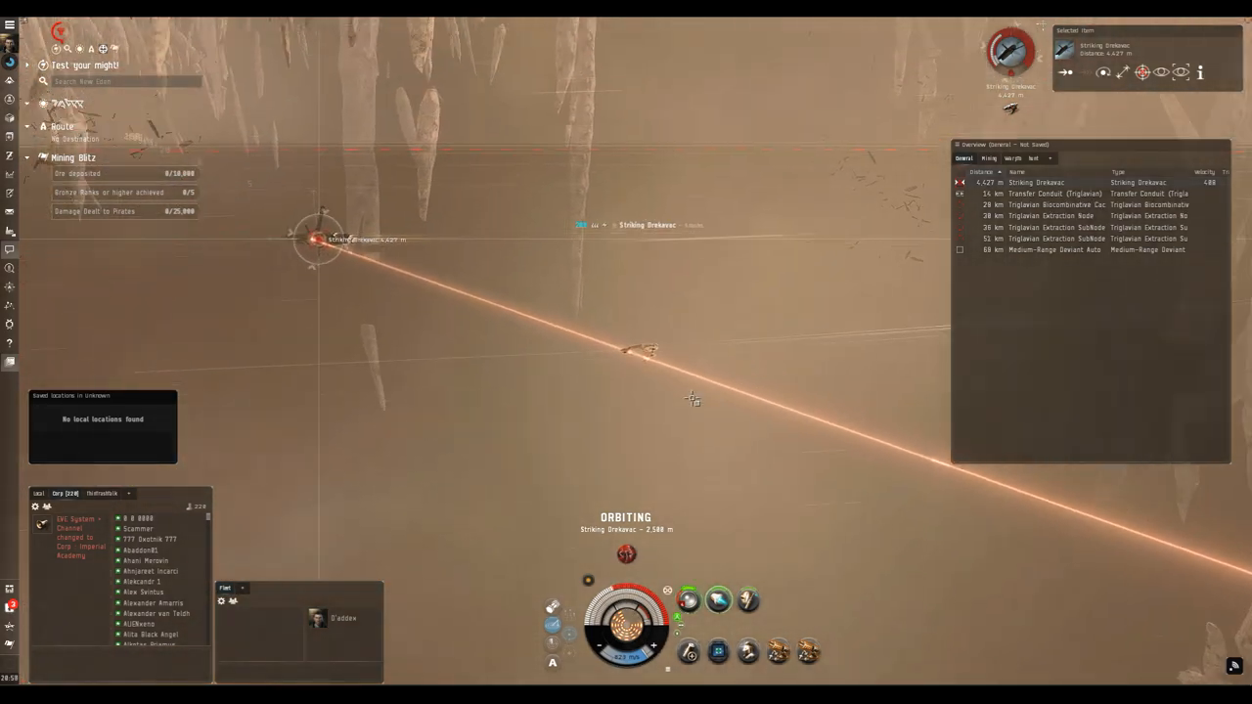
pyautogui.press('ctrl+F9')
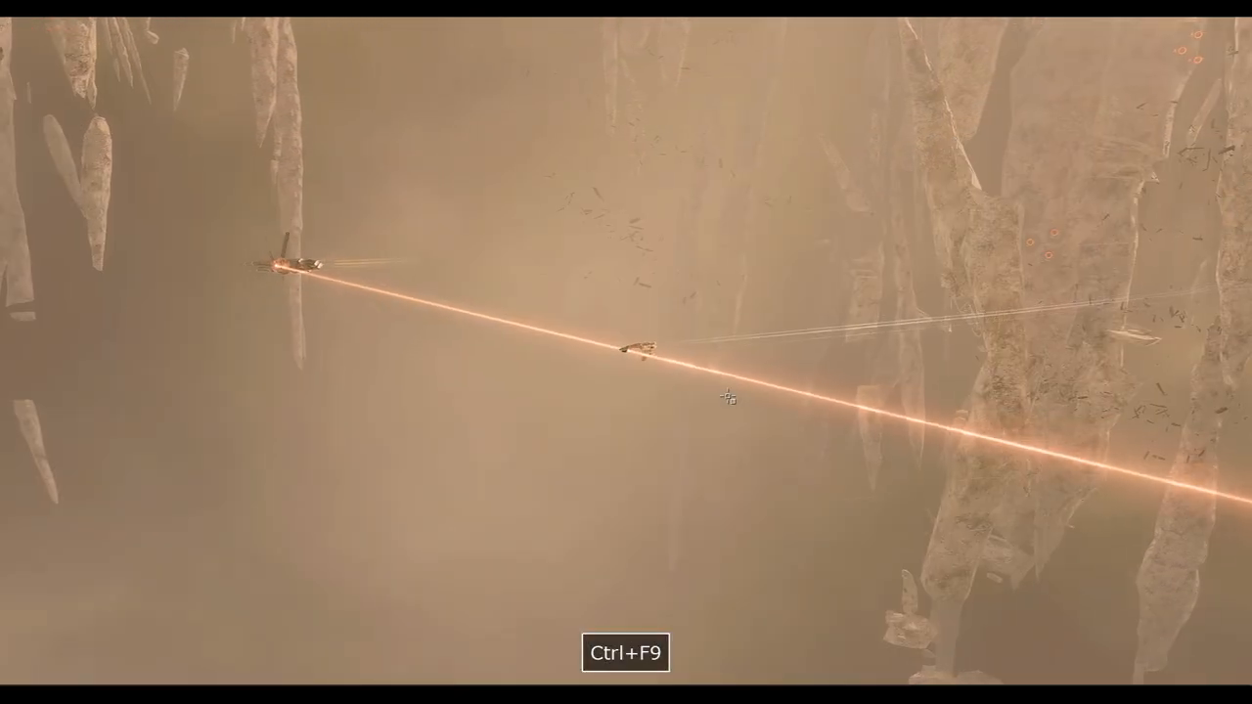
# Step: Toggle the interface while flying past the triangular structure toward the wreckage cluster
pyautogui.press('ctrl+F9')
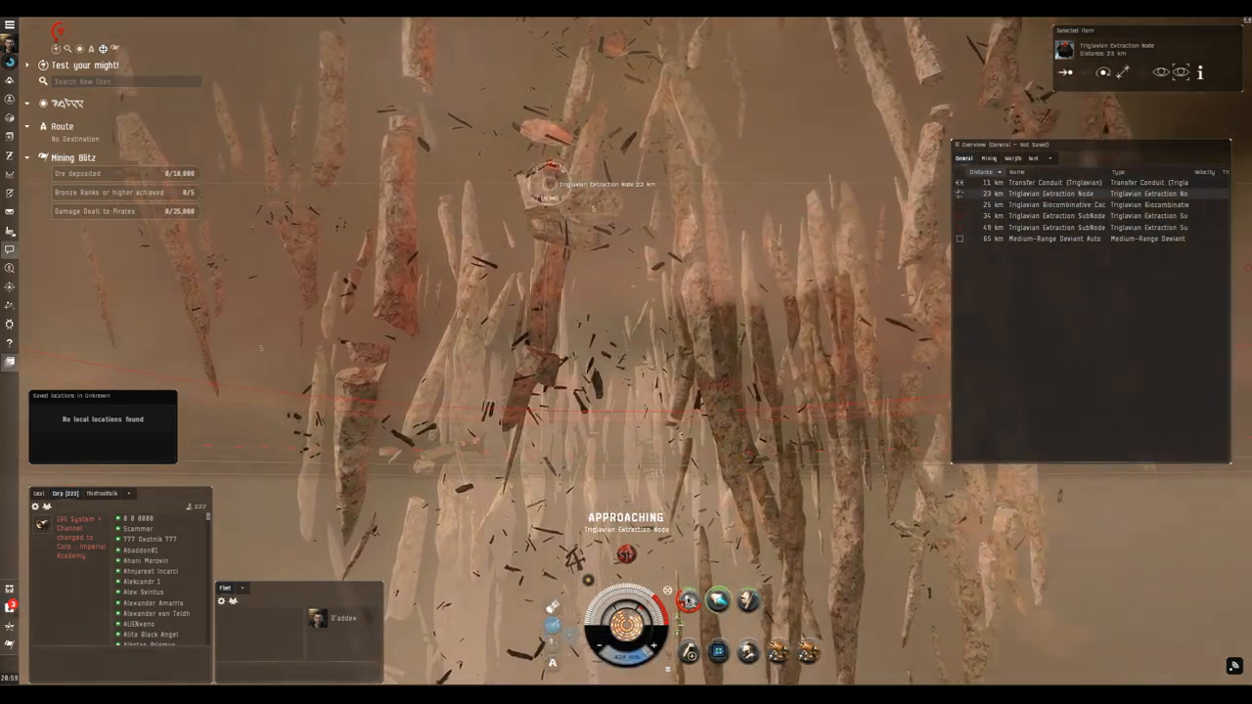
pyautogui.moveTo(688, 601)
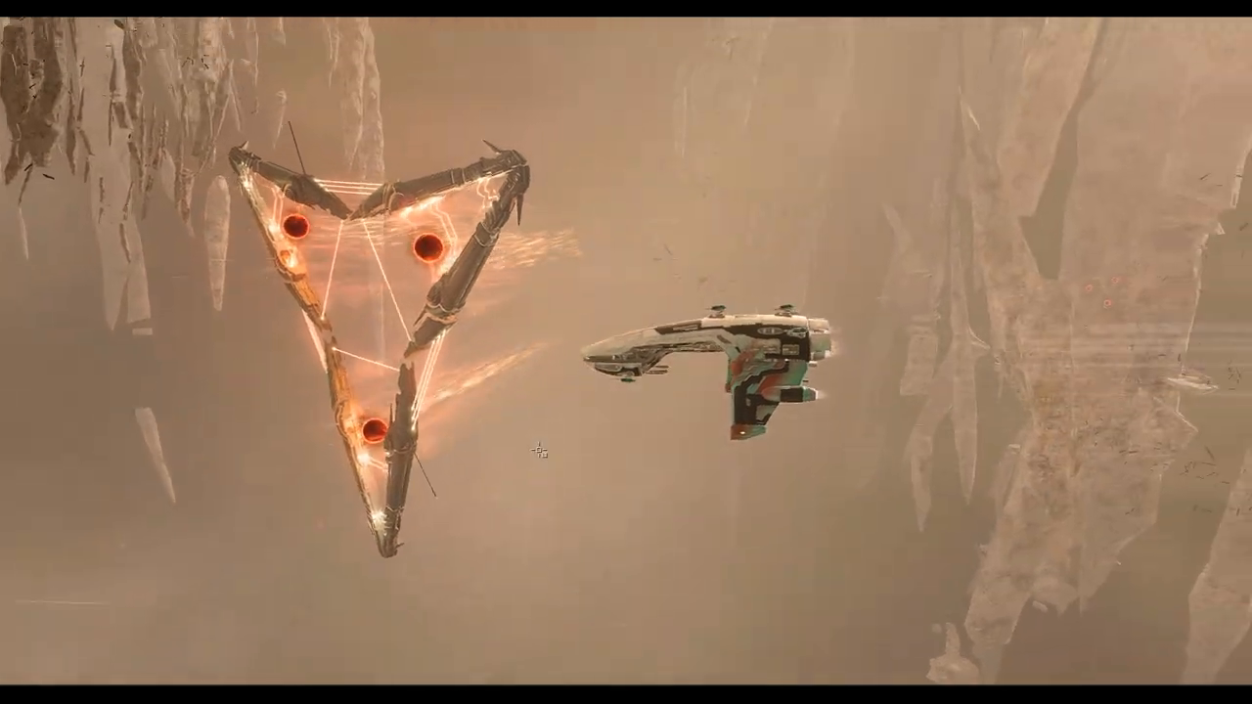
pyautogui.press('Ctrl+F9')
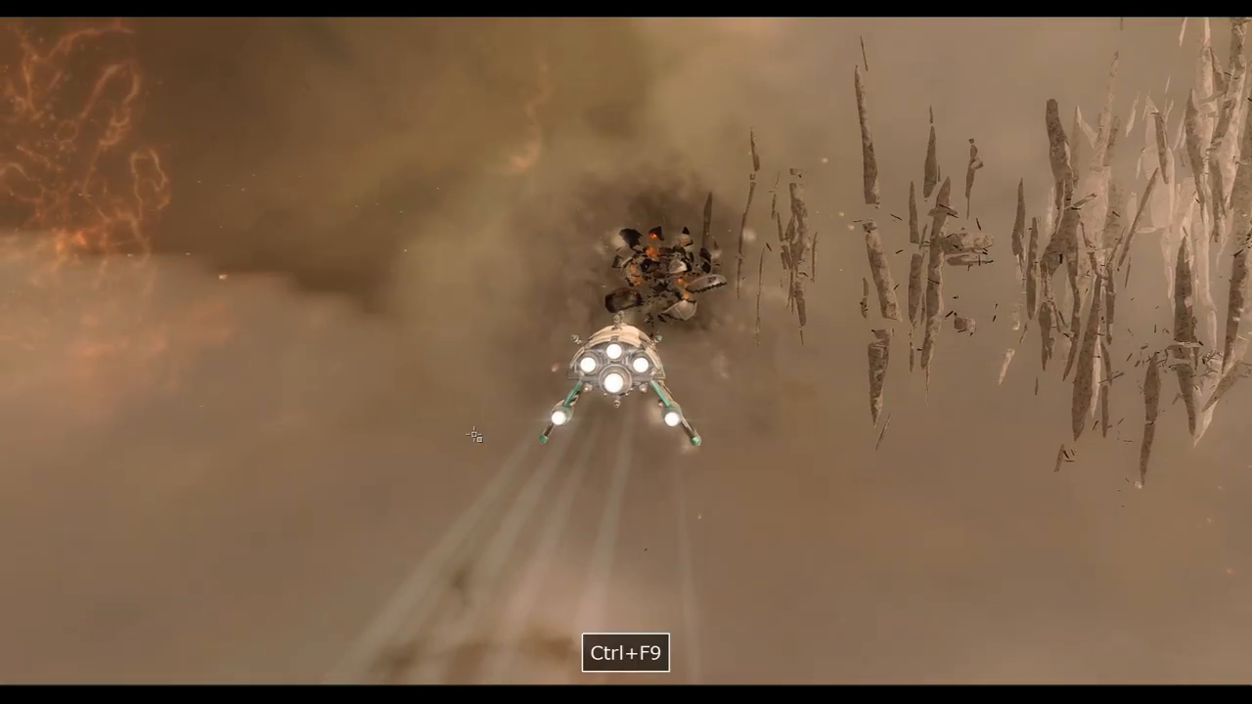
# Step: Restore the interface and review the Triglavian loot in the ship's cargo hold
pyautogui.press('ctrl+F9')
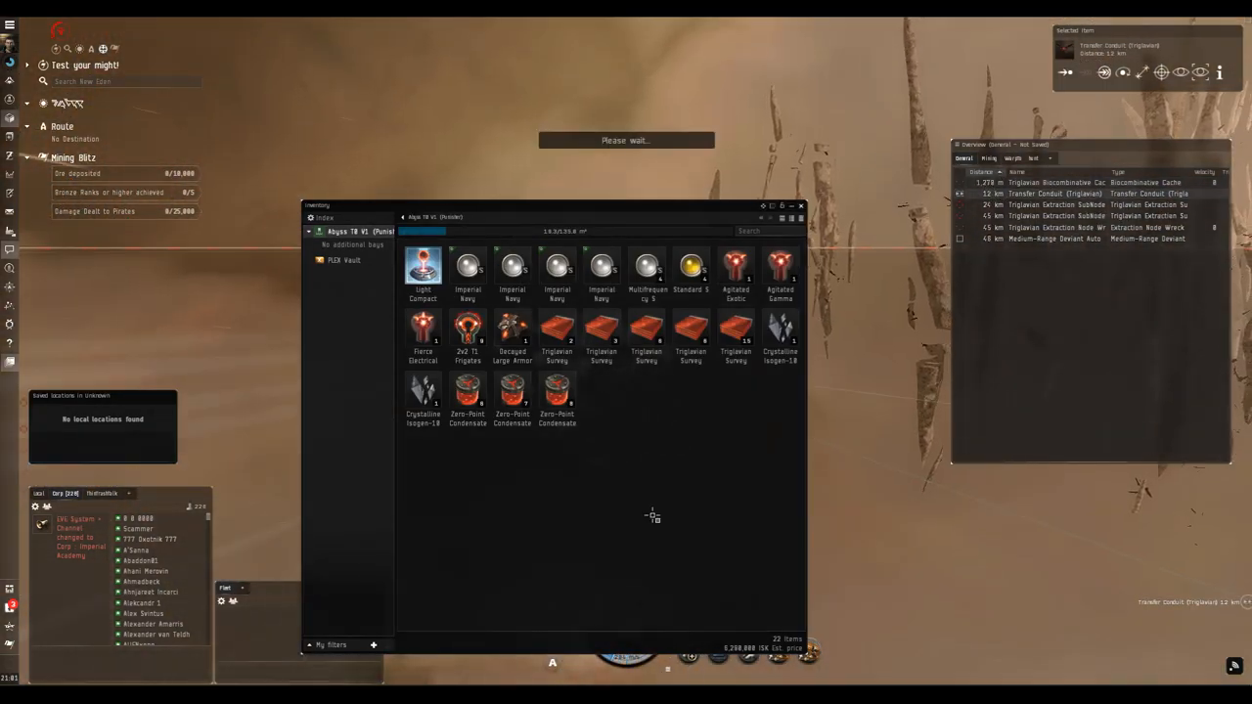
pyautogui.press('shift')
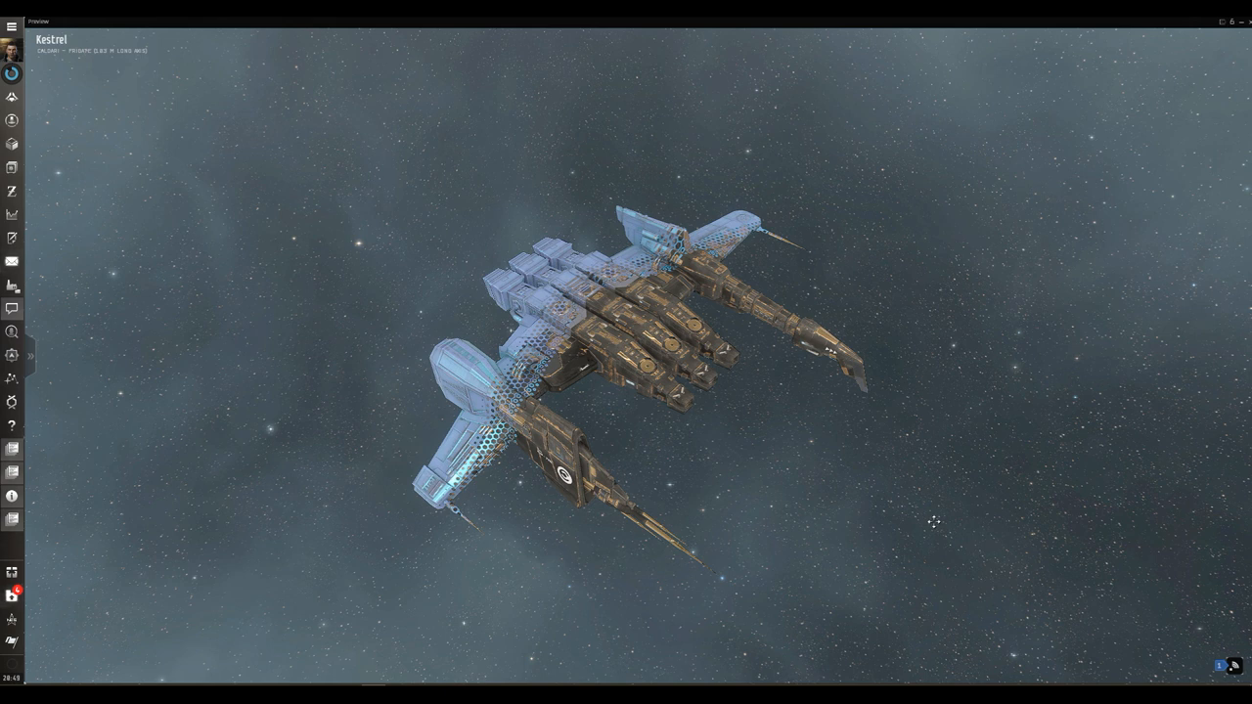
pyautogui.moveTo(925, 526)
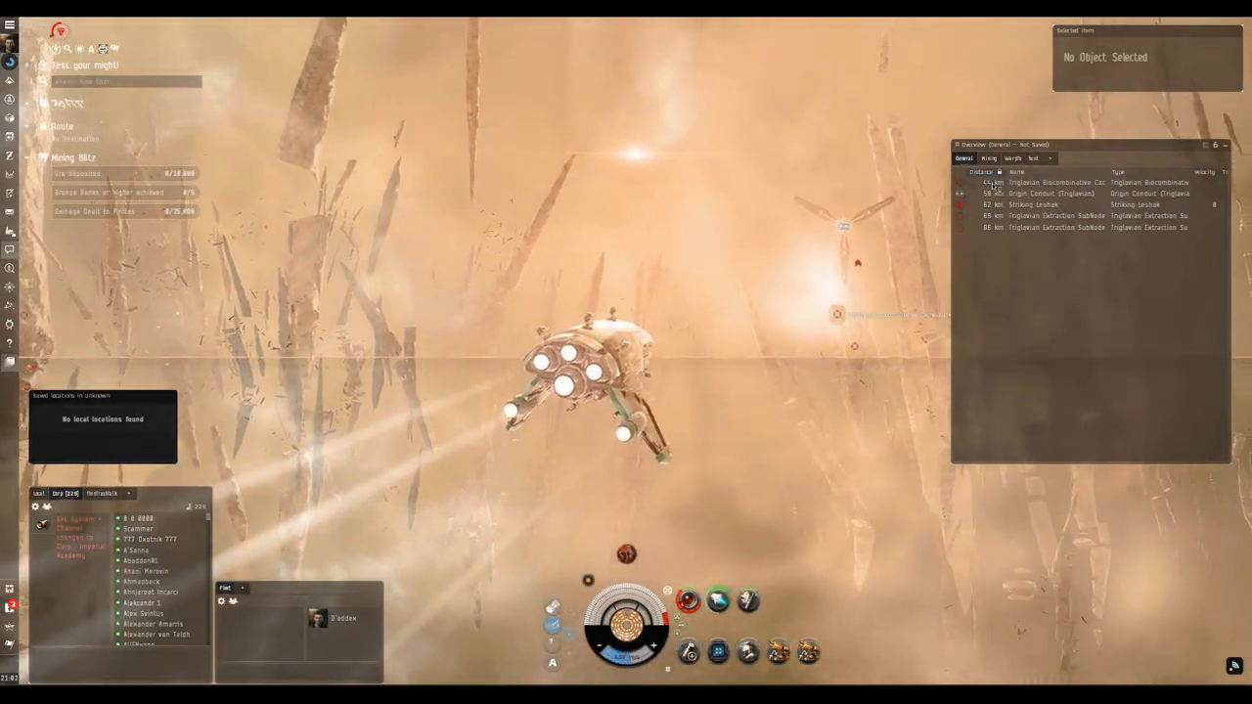
# Step: Target the Striking Leshak and bring the turrets to bear on it
pyautogui.click(1057, 182)
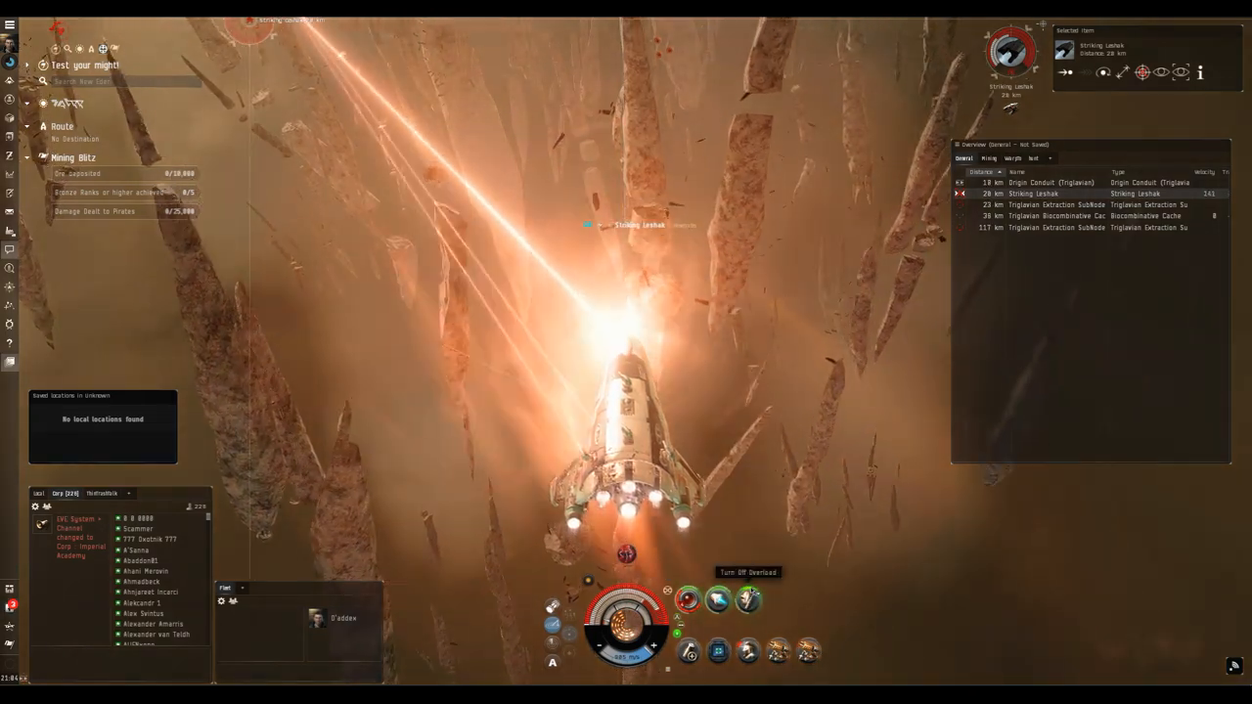
# Step: Orbit the Striking Leshak at 1,000 m while still firing on it
pyautogui.rightClick(1047, 184)
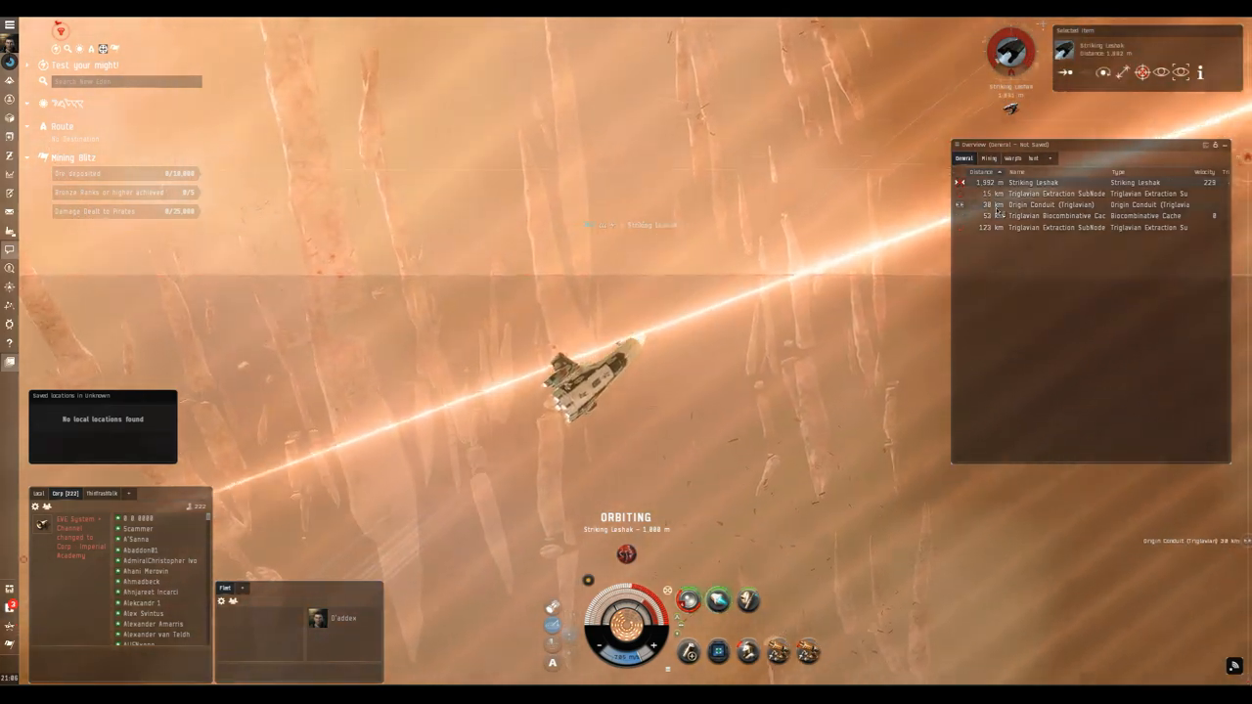
pyautogui.click(1028, 205)
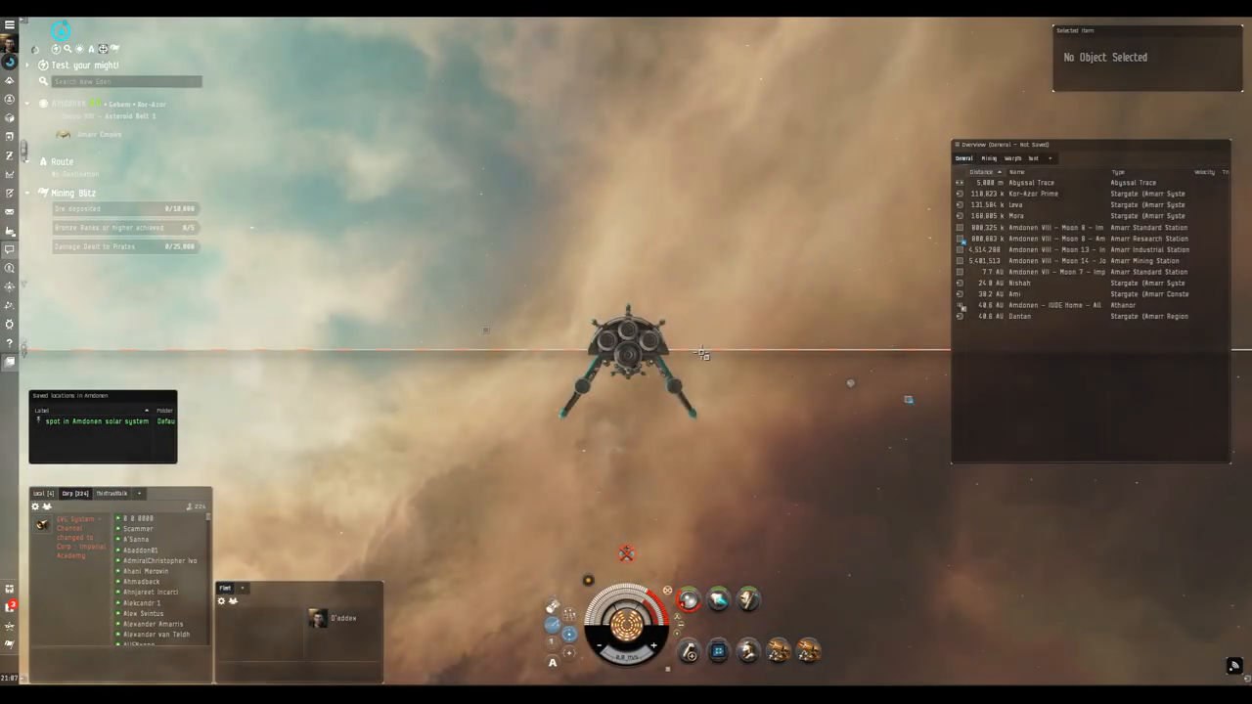
pyautogui.moveTo(748, 337)
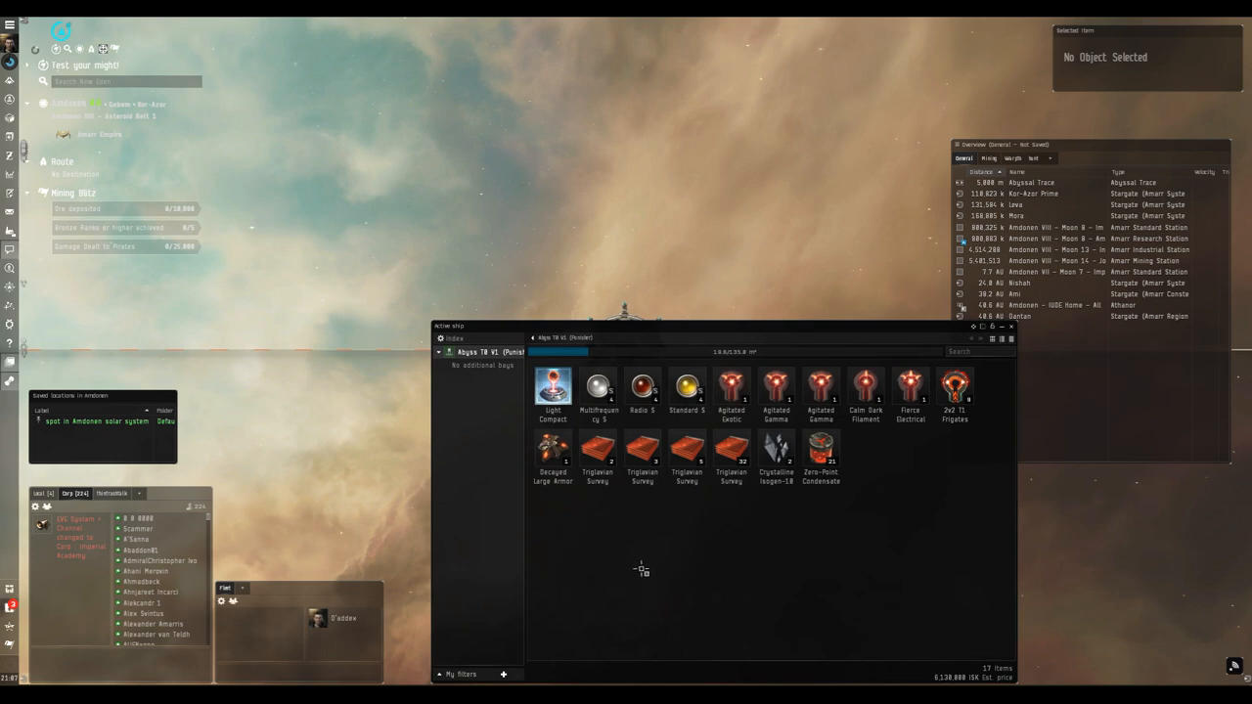
# Step: Stack the duplicate Triglavian Survey items in the cargo hold and close the inventory
pyautogui.rightClick(642, 567)
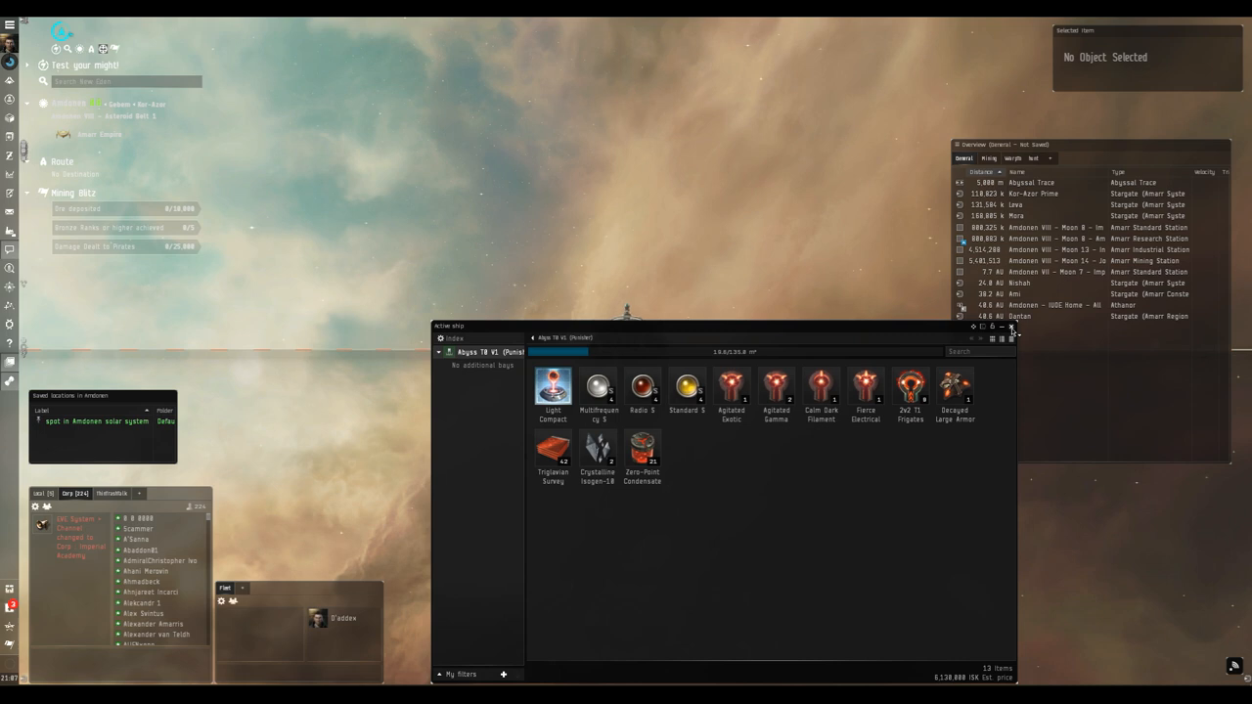
pyautogui.click(1012, 327)
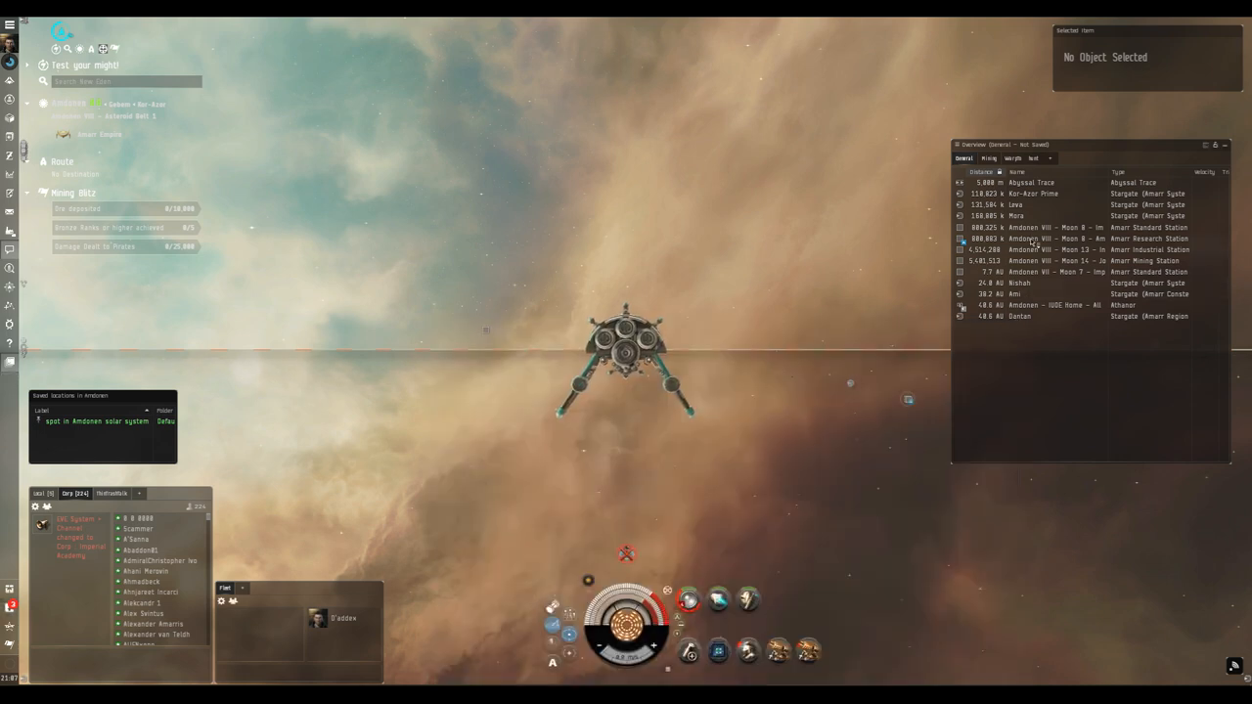
# Step: Warp to and dock at the Amdoven VIII Moon 6 station, showing the looted cargo in the hangar
pyautogui.click(1057, 238)
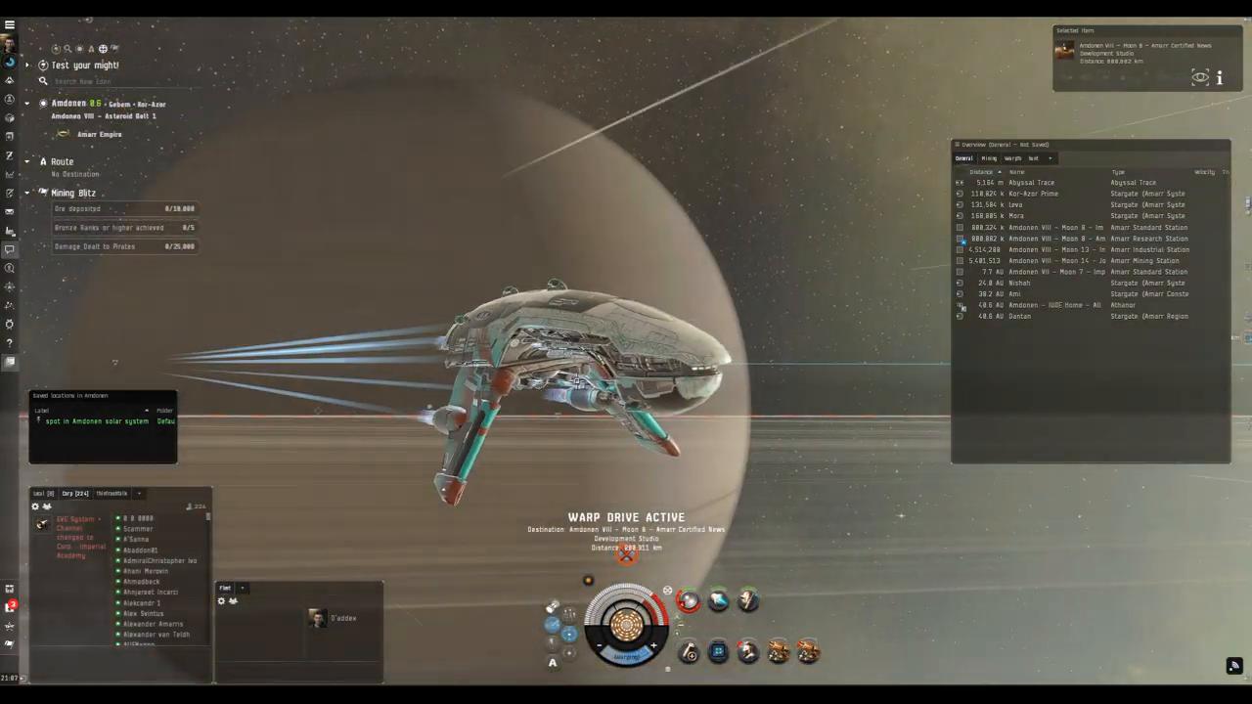
pyautogui.press('ctrl+F9')
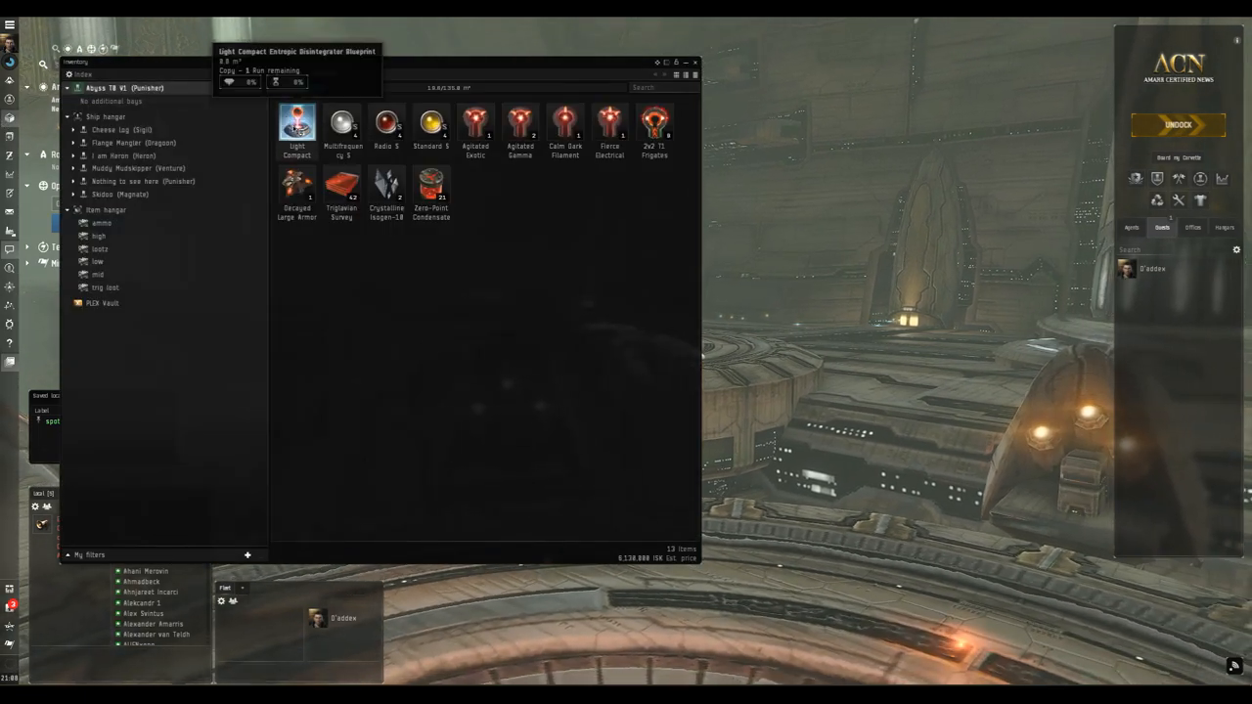
# Step: View the Light Compact Entropic Disintegrator Blueprint's manufacturing requirements, then close its info
pyautogui.rightClick(298, 125)
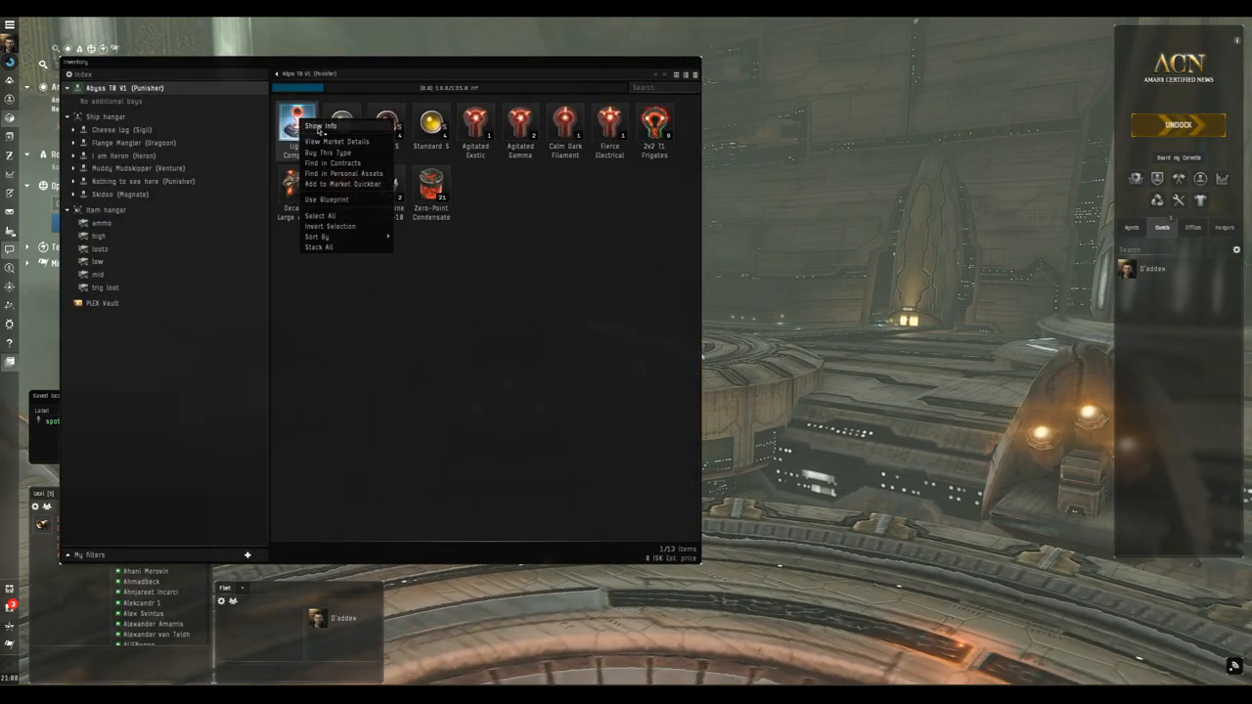
pyautogui.click(321, 126)
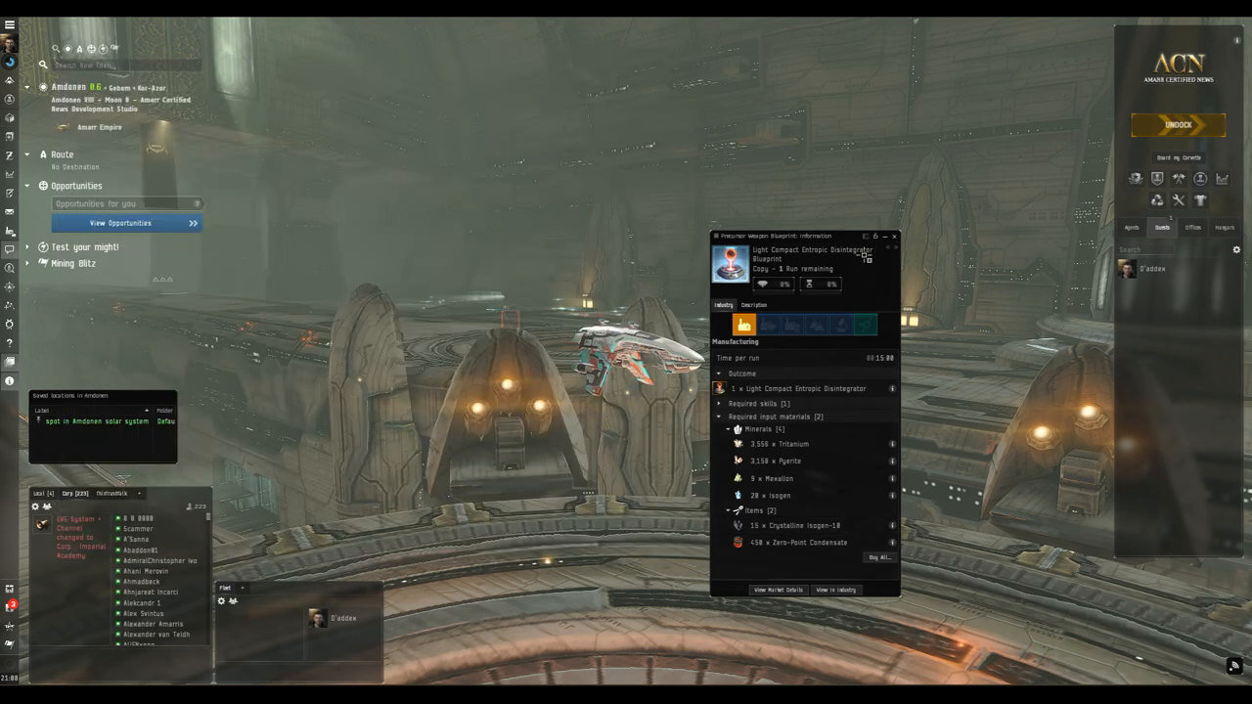
pyautogui.click(892, 235)
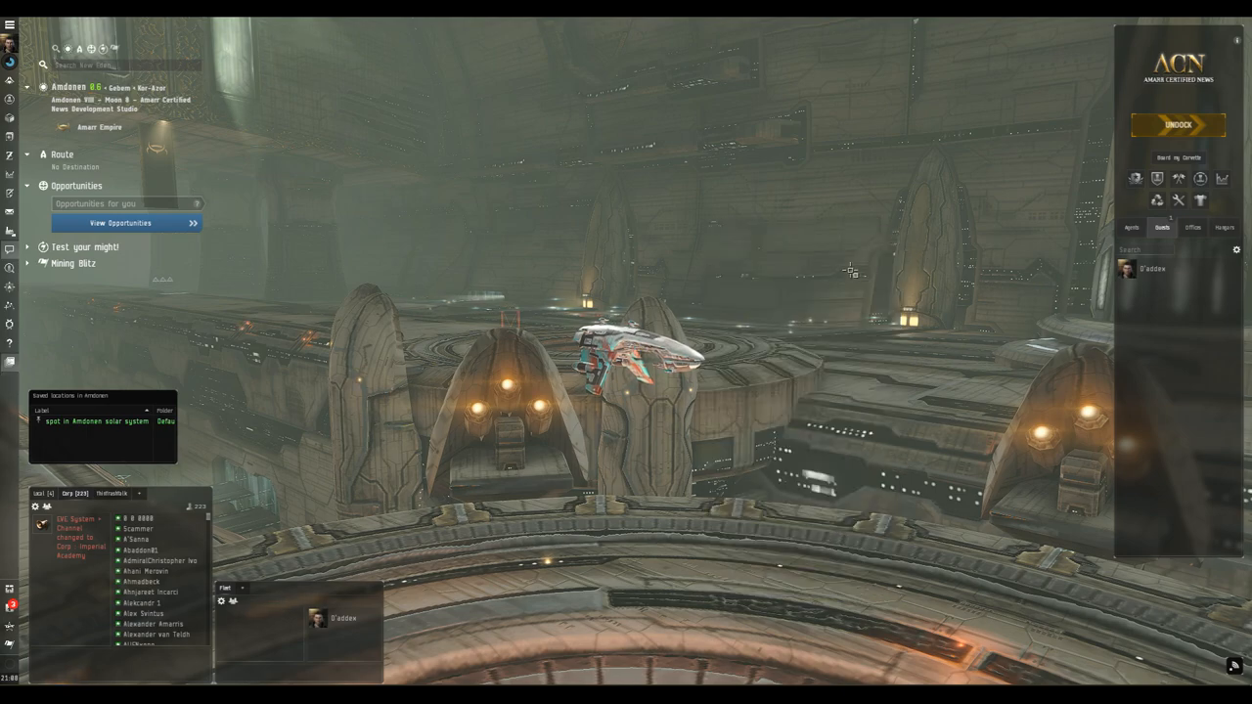